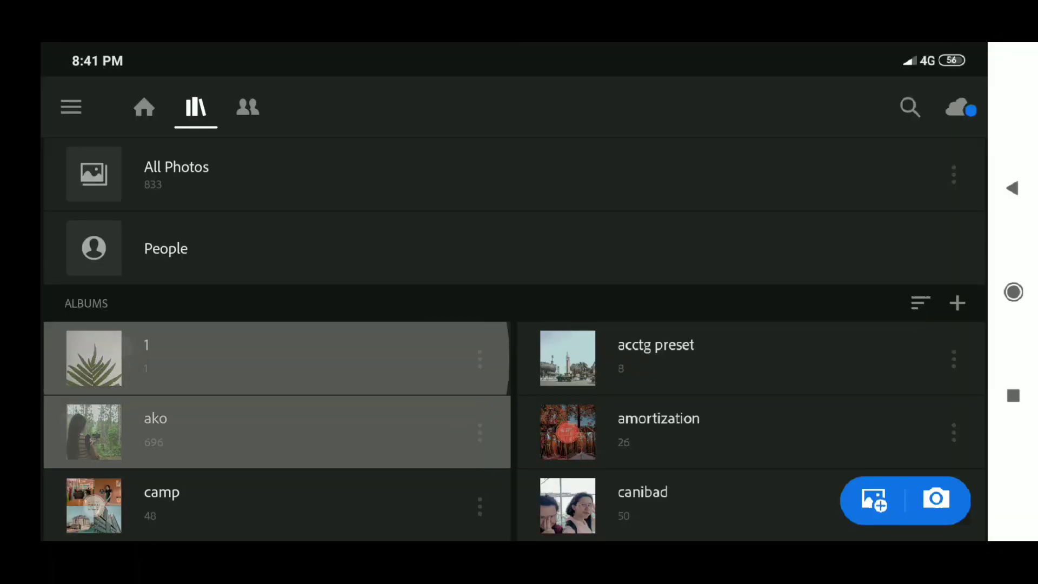
Step: Open album 1, which holds the fern leaf photo
{"action": "left_click", "coordinate": [94, 359]}
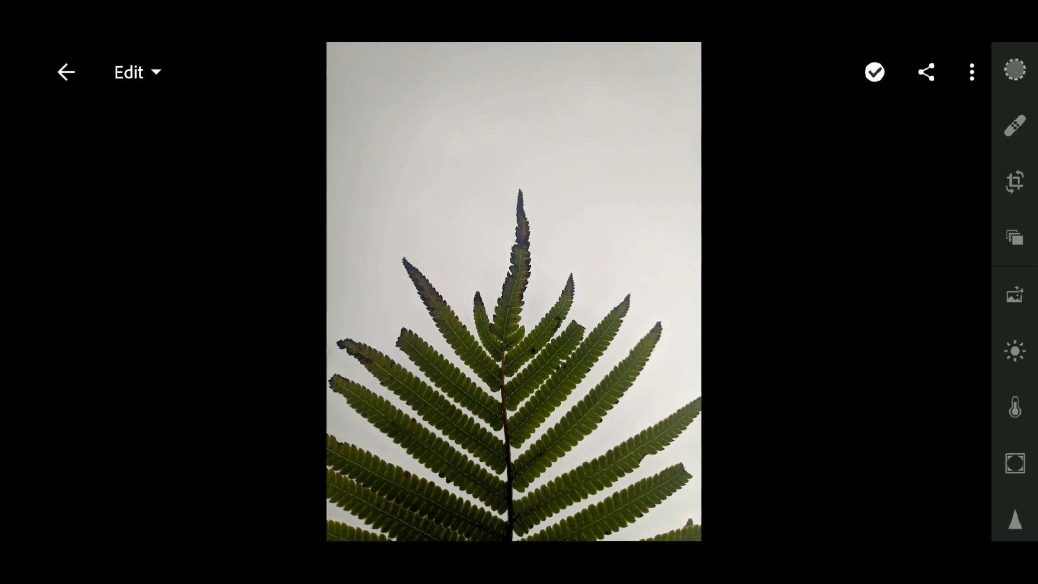
Step: Set Light to contrast -46, highlights 59, shadows 16, whites 45 and blacks -12
{"action": "left_click", "coordinate": [1014, 351]}
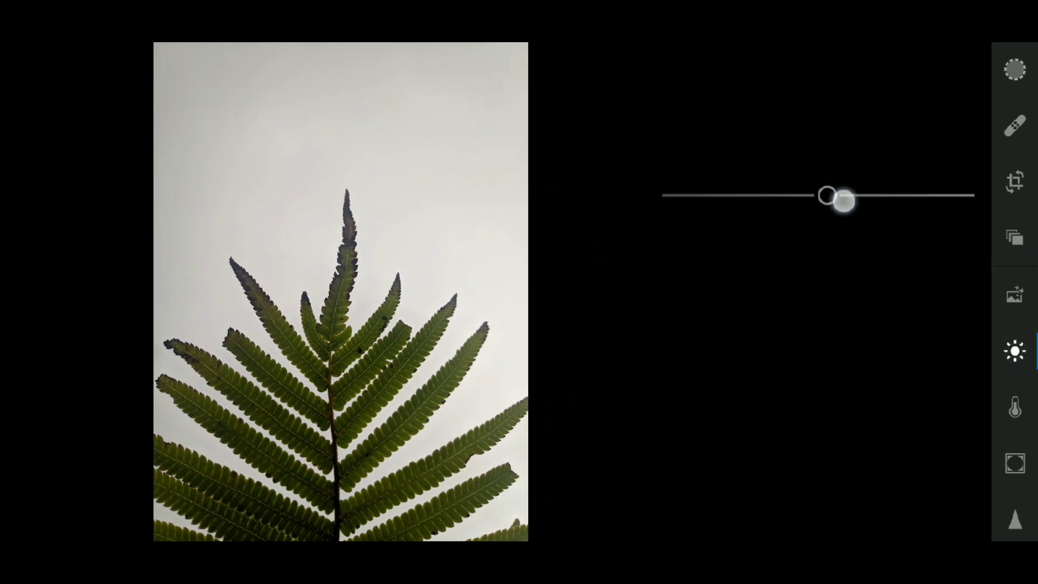
{"action": "left_click_drag", "start_coordinate": [841, 198], "coordinate": [746, 195]}
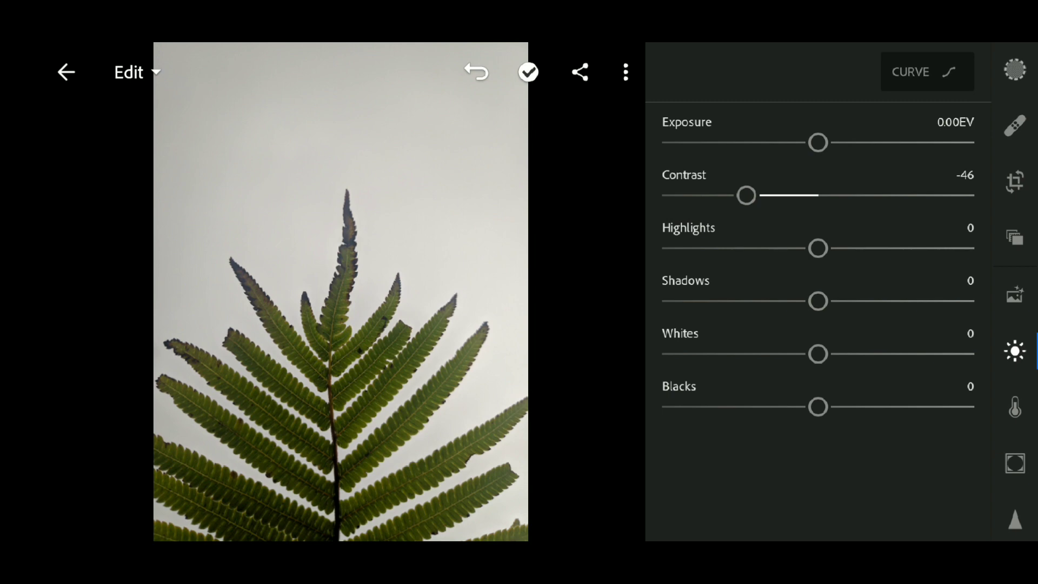
{"action": "left_click_drag", "start_coordinate": [817, 248], "coordinate": [782, 251]}
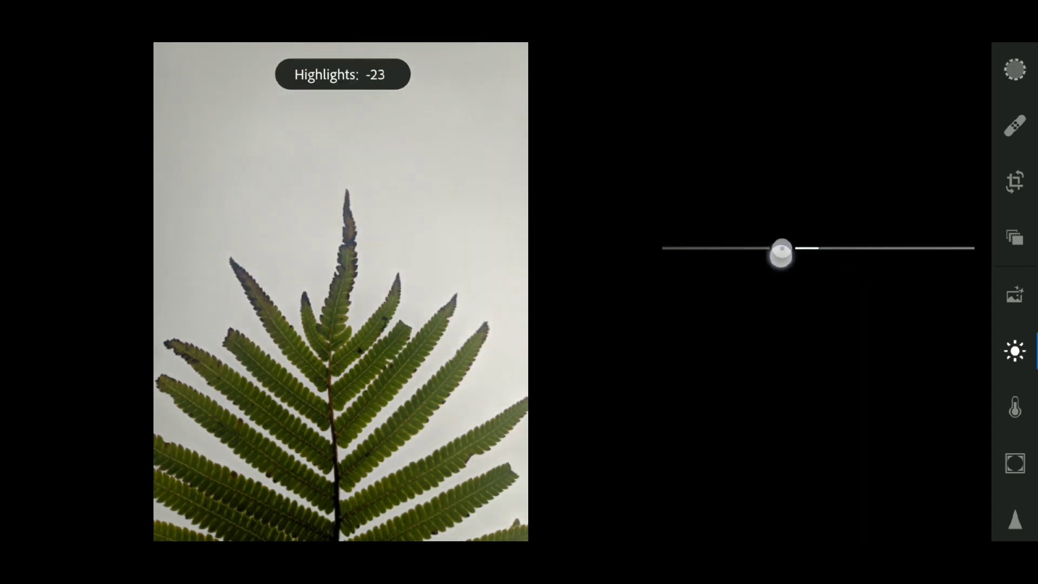
{"action": "left_click_drag", "start_coordinate": [781, 250], "coordinate": [932, 255]}
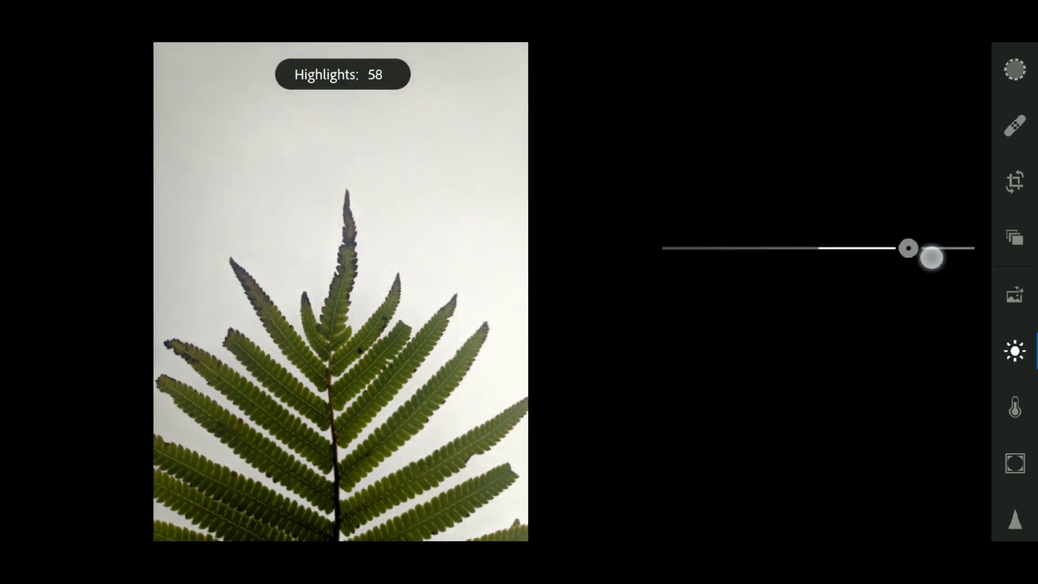
{"action": "left_click_drag", "start_coordinate": [930, 256], "coordinate": [747, 310]}
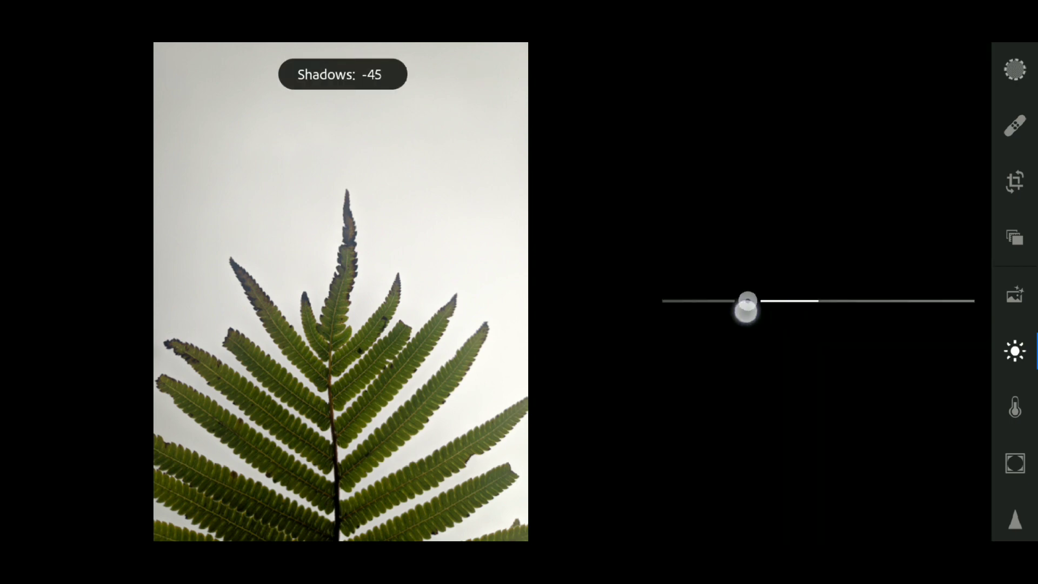
{"action": "left_click_drag", "start_coordinate": [747, 310], "coordinate": [858, 302]}
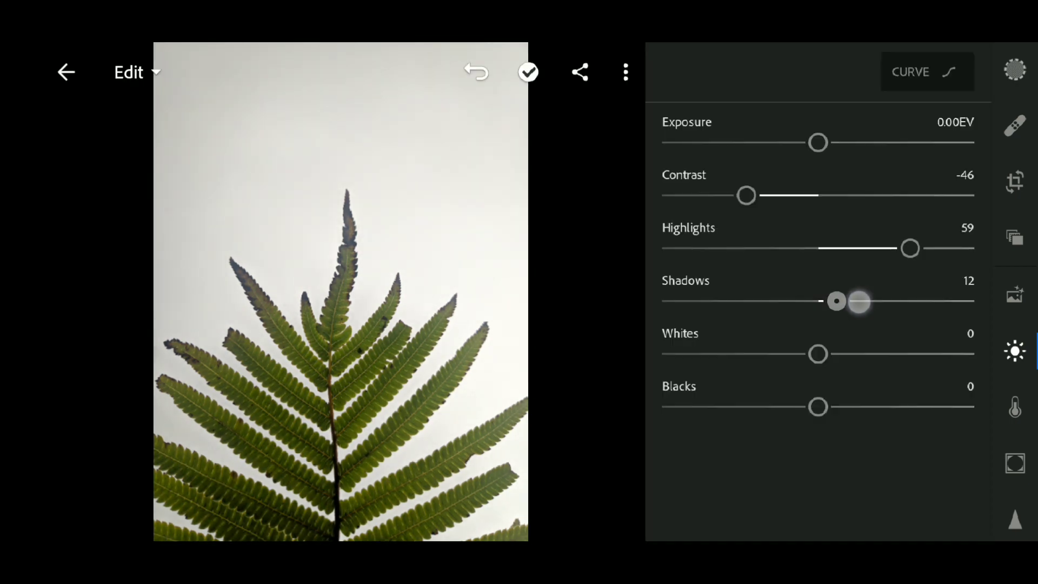
{"action": "left_click_drag", "start_coordinate": [836, 302], "coordinate": [843, 301]}
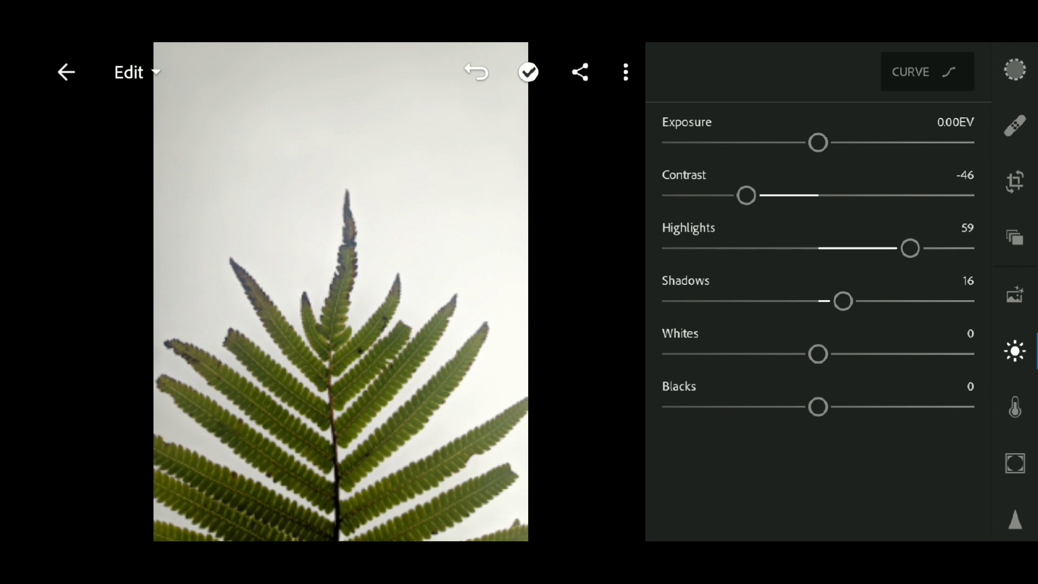
{"action": "left_click_drag", "start_coordinate": [817, 354], "coordinate": [901, 354]}
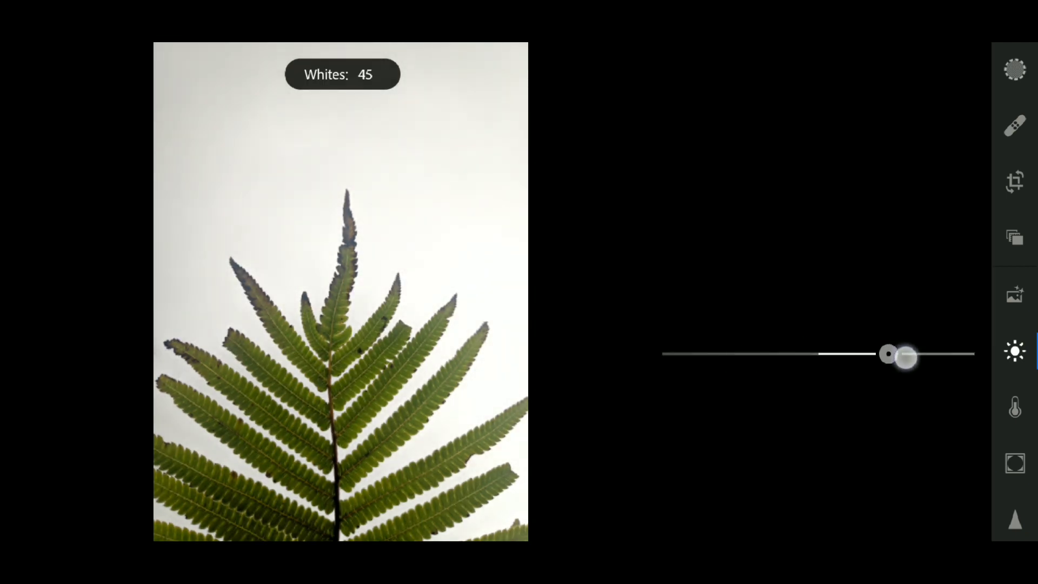
{"action": "left_click_drag", "start_coordinate": [897, 355], "coordinate": [847, 406]}
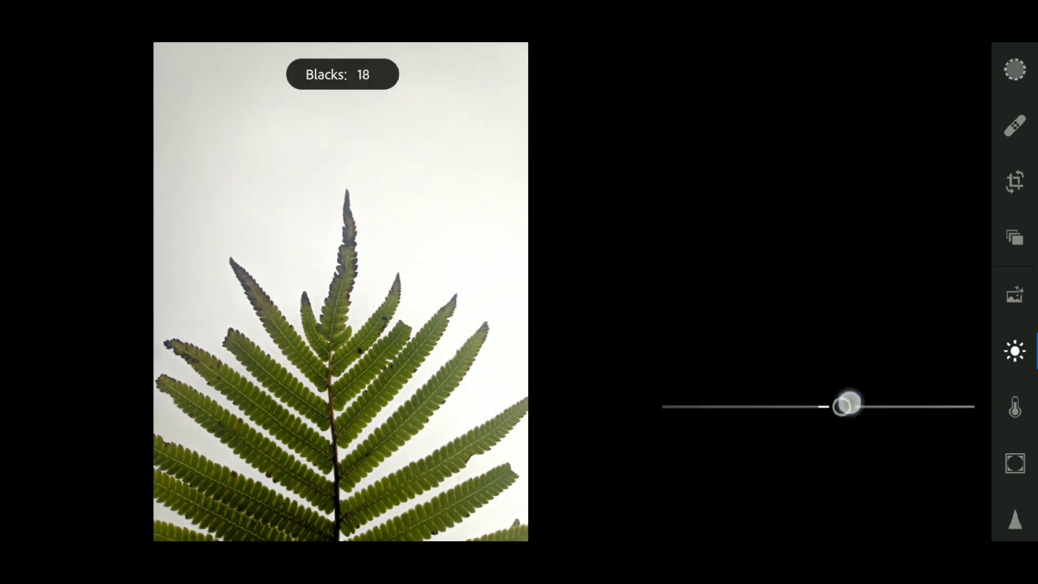
{"action": "left_click_drag", "start_coordinate": [851, 405], "coordinate": [798, 406]}
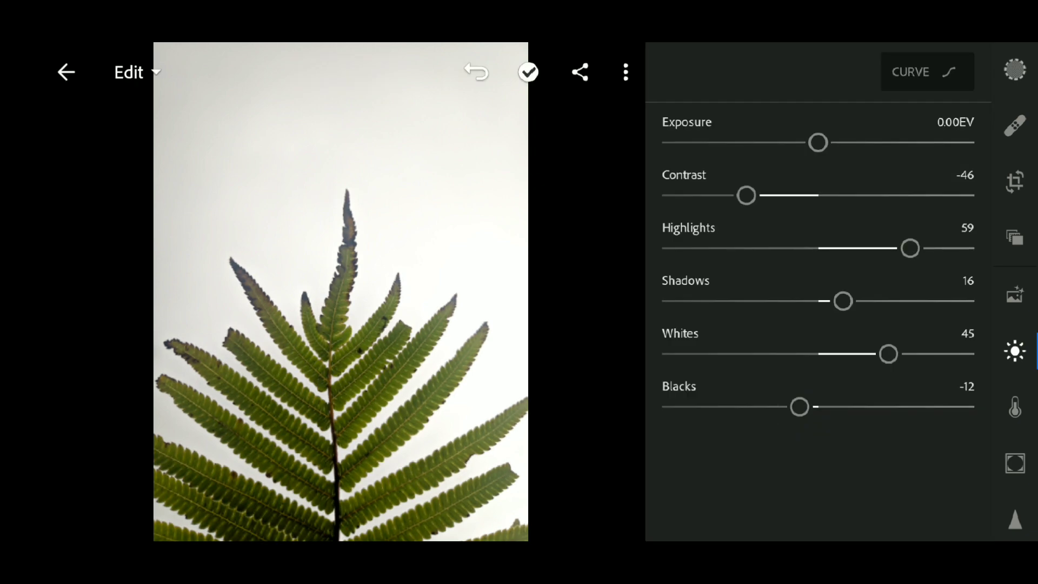
{"action": "left_click_drag", "start_coordinate": [843, 301], "coordinate": [882, 301]}
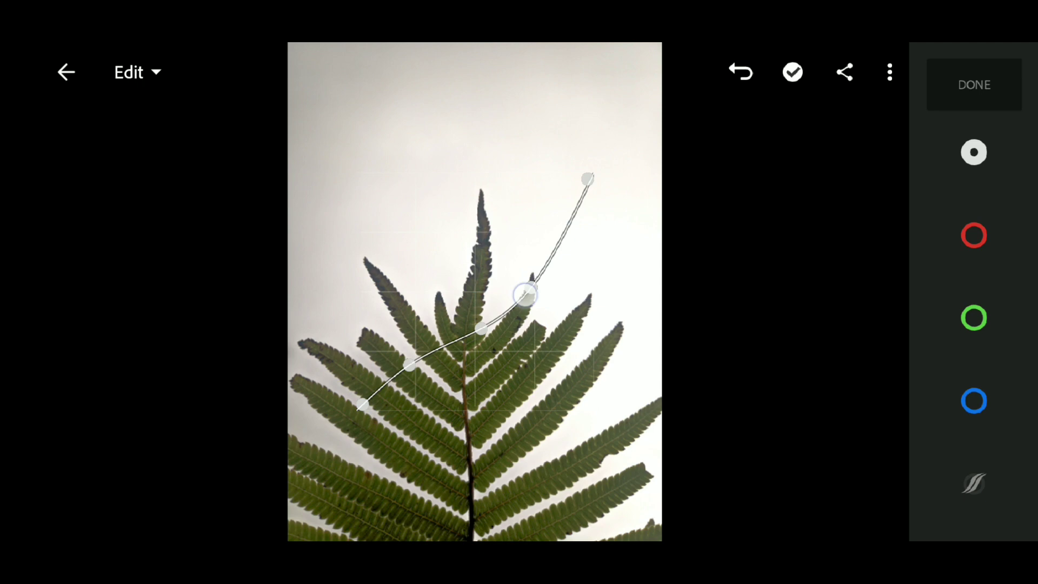
Step: Bend the tone curve into a brightening arc
{"action": "left_click_drag", "start_coordinate": [527, 295], "coordinate": [470, 301]}
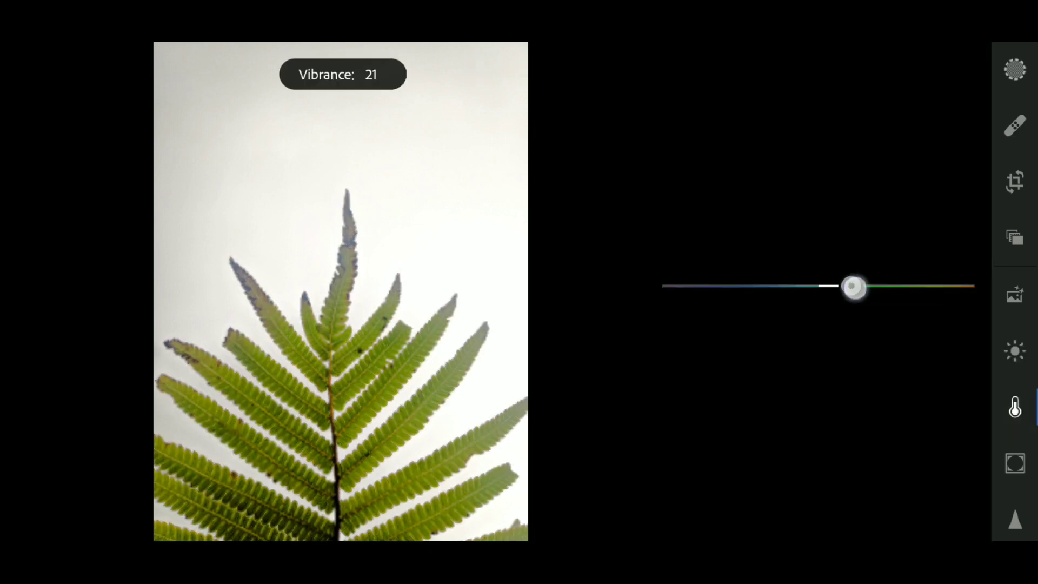
Step: Raise vibrance to 45 and set the greens to hue 50, luminance -21
{"action": "left_click_drag", "start_coordinate": [853, 286], "coordinate": [889, 286]}
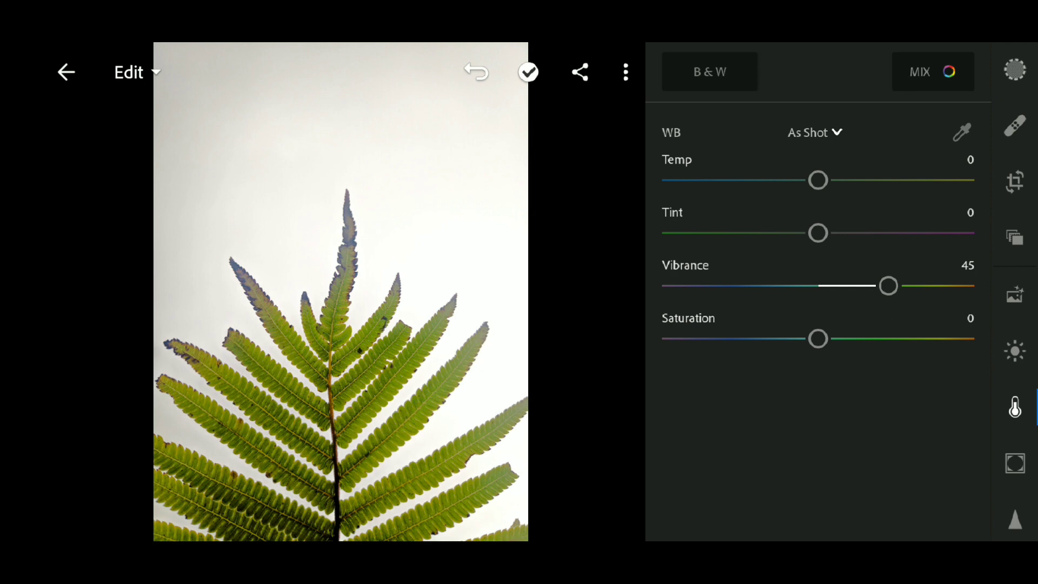
{"action": "left_click_drag", "start_coordinate": [818, 338], "coordinate": [920, 338]}
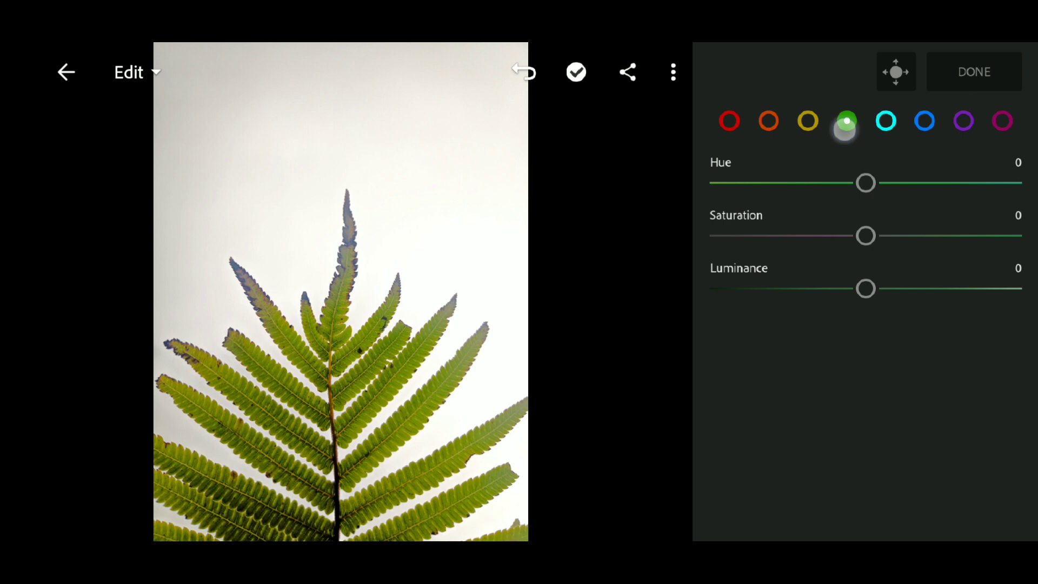
{"action": "left_click_drag", "start_coordinate": [865, 183], "coordinate": [900, 185]}
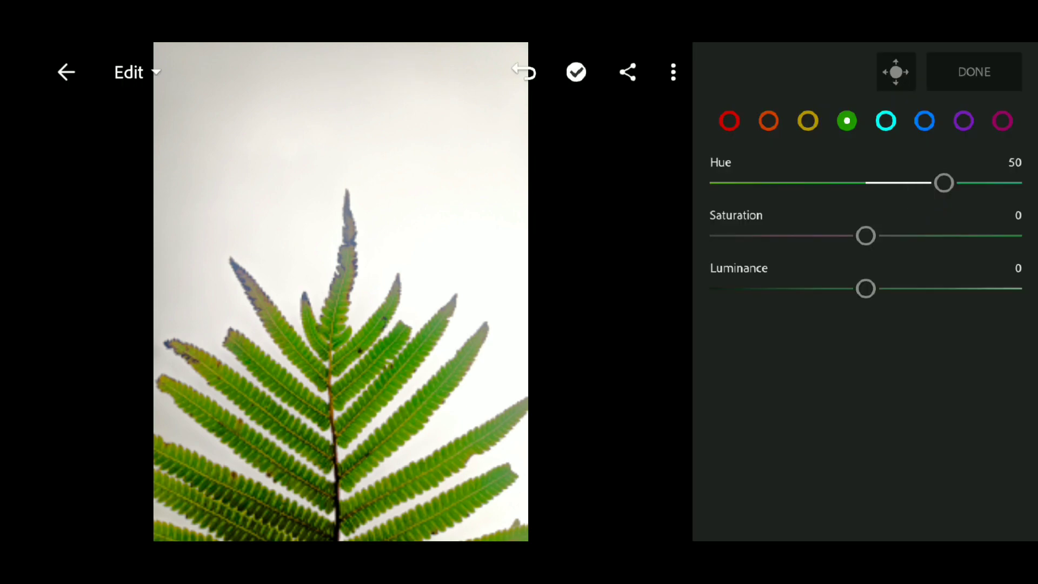
{"action": "left_click_drag", "start_coordinate": [865, 235], "coordinate": [856, 235]}
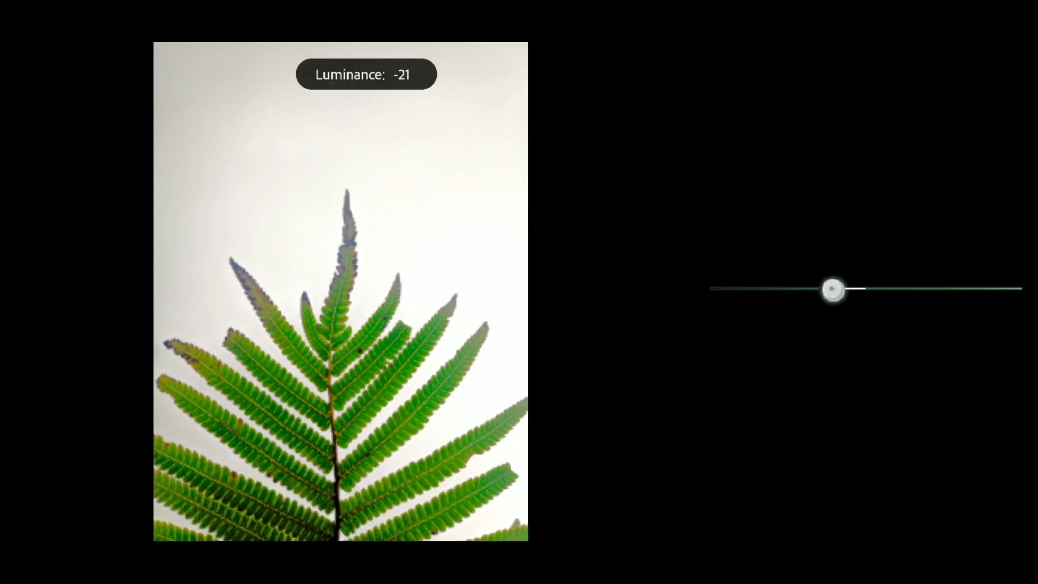
{"action": "left_click_drag", "start_coordinate": [832, 289], "coordinate": [826, 288]}
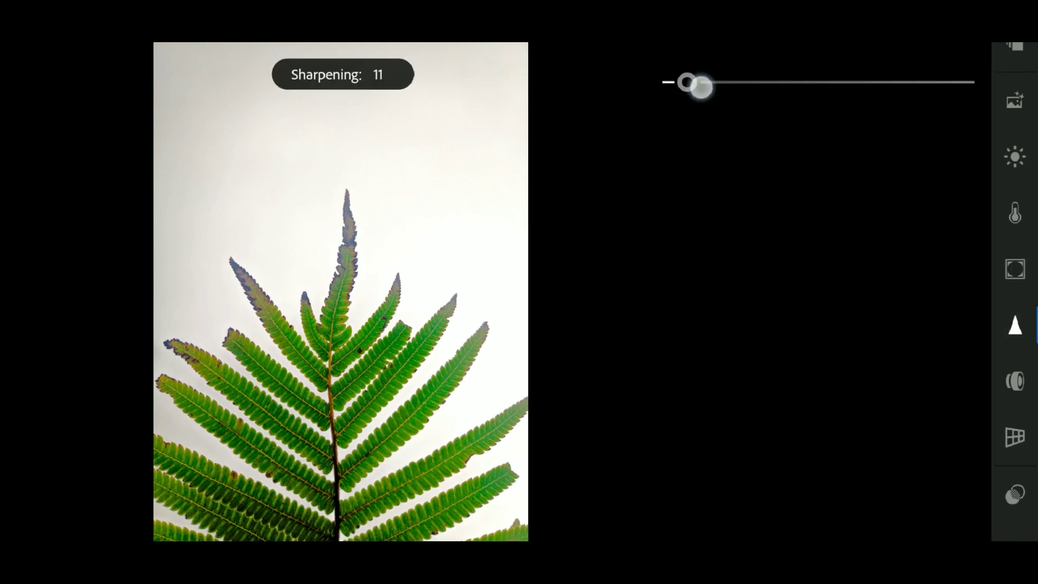
Step: Set sharpening 19, masking 43 and noise reduction 45
{"action": "left_click_drag", "start_coordinate": [690, 82], "coordinate": [708, 82]}
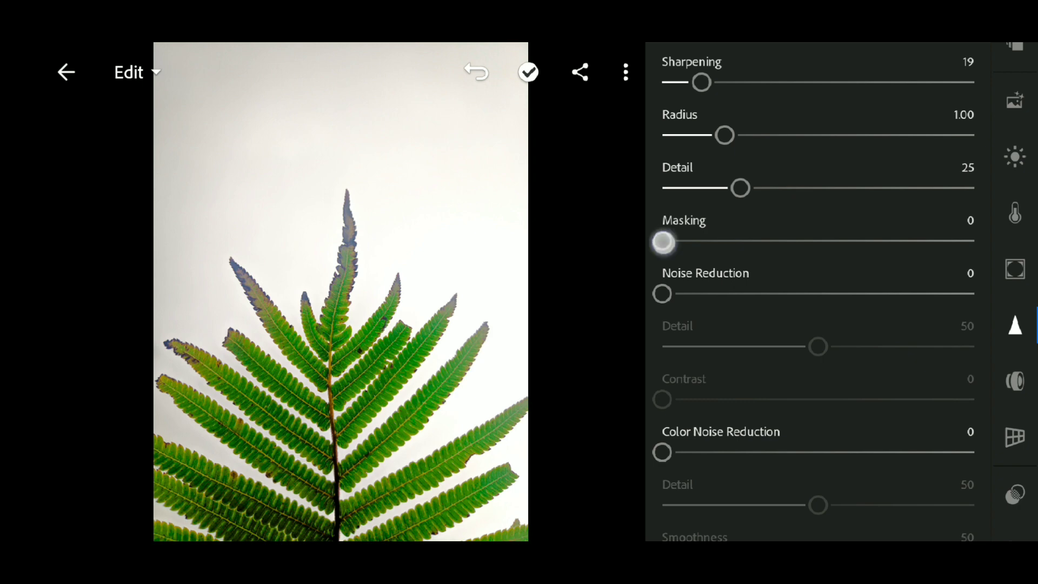
{"action": "left_click_drag", "start_coordinate": [662, 293], "coordinate": [787, 298]}
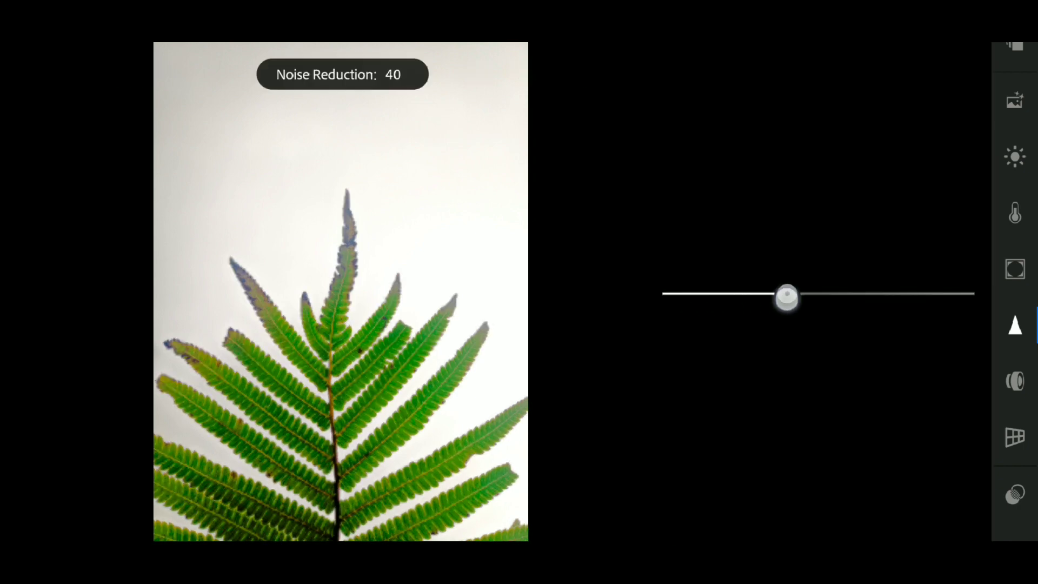
{"action": "left_click_drag", "start_coordinate": [786, 298], "coordinate": [803, 293]}
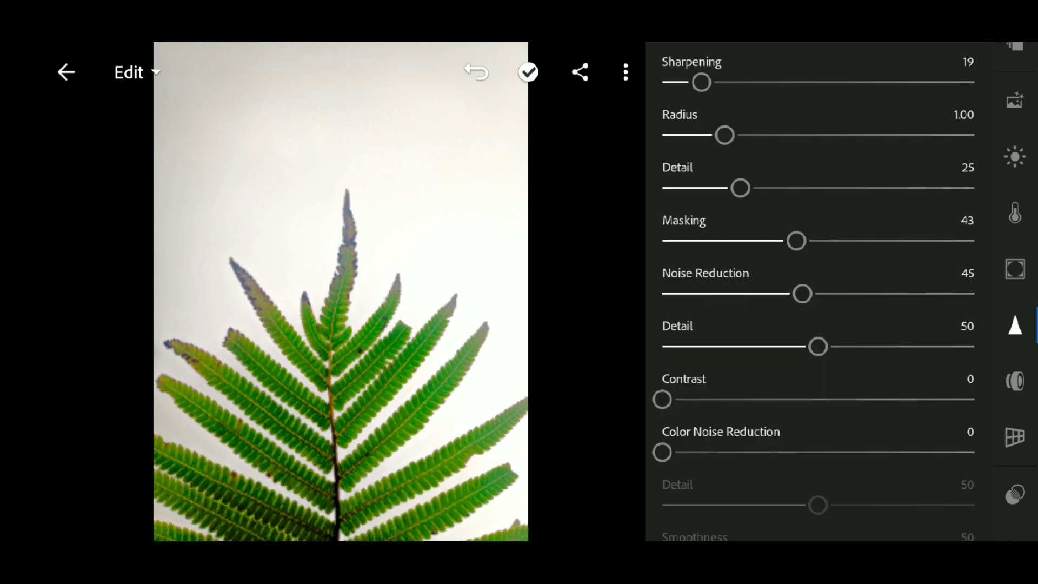
{"action": "left_click_drag", "start_coordinate": [796, 241], "coordinate": [802, 241]}
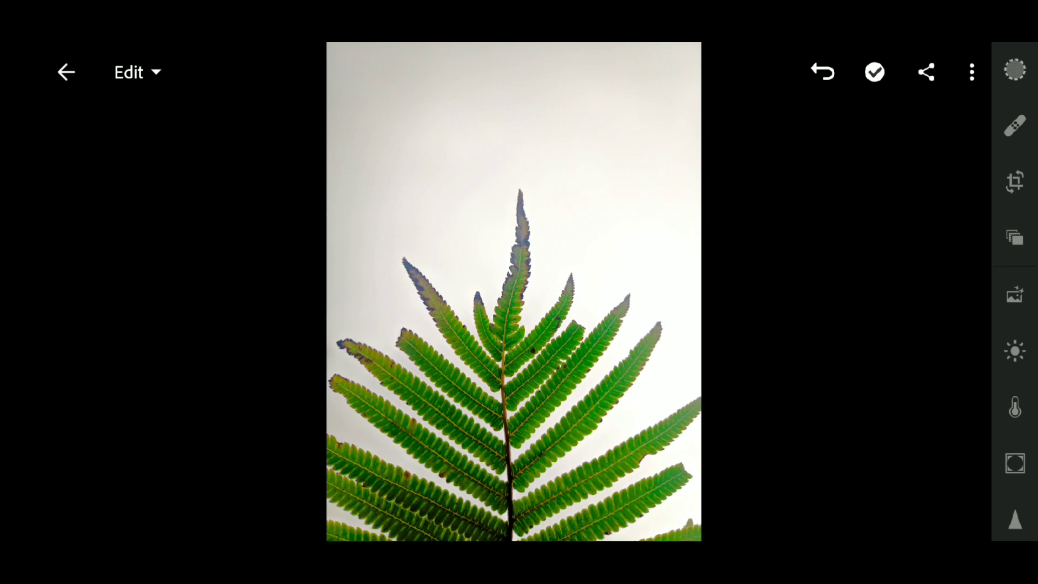
Step: Add a linear gradient angled diagonally across the upper-left sky with a wide transition
{"action": "left_click", "coordinate": [1015, 70]}
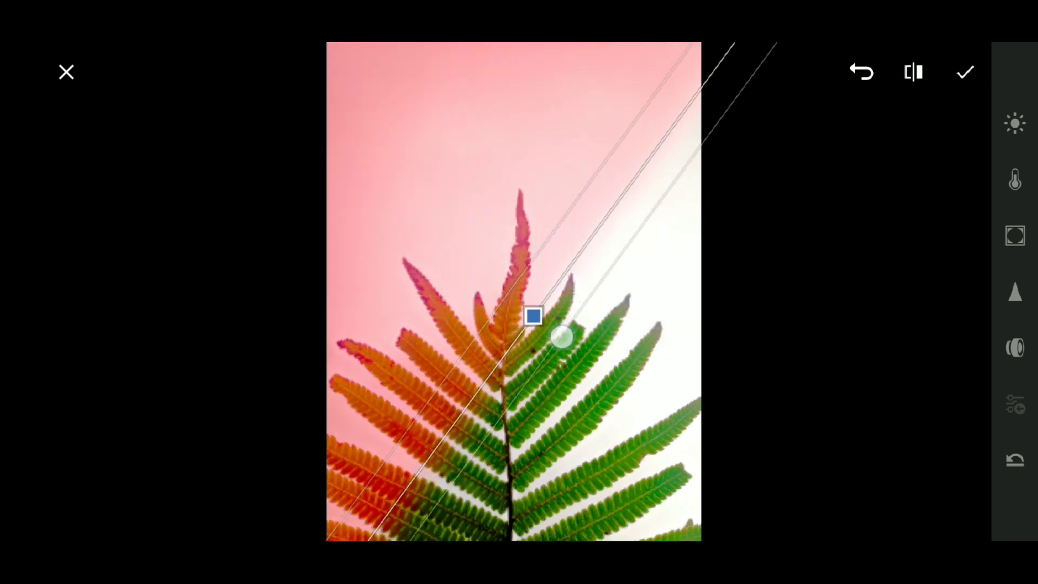
{"action": "left_click_drag", "start_coordinate": [562, 337], "coordinate": [584, 397]}
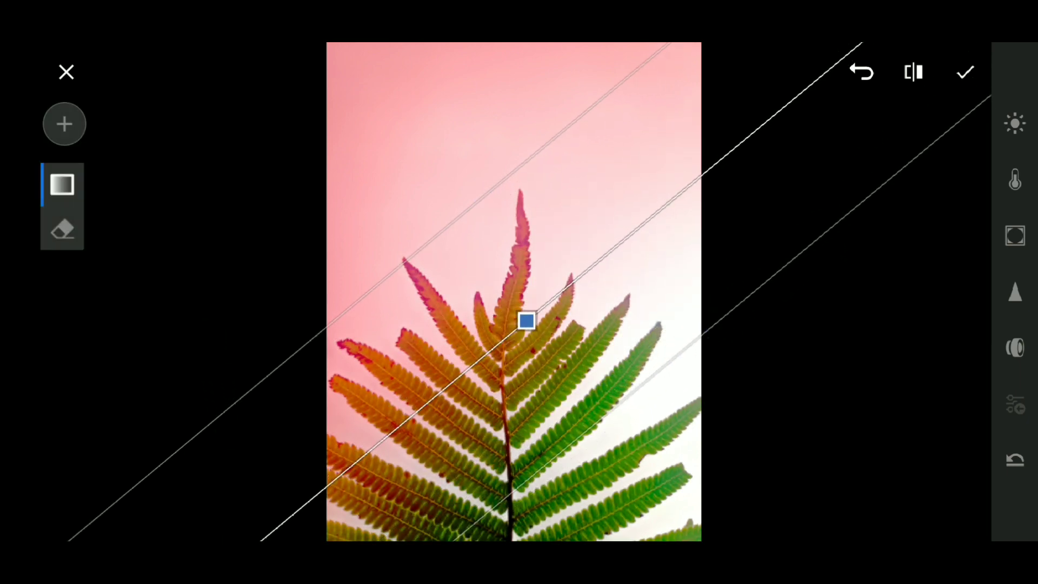
{"action": "left_click", "coordinate": [1014, 179]}
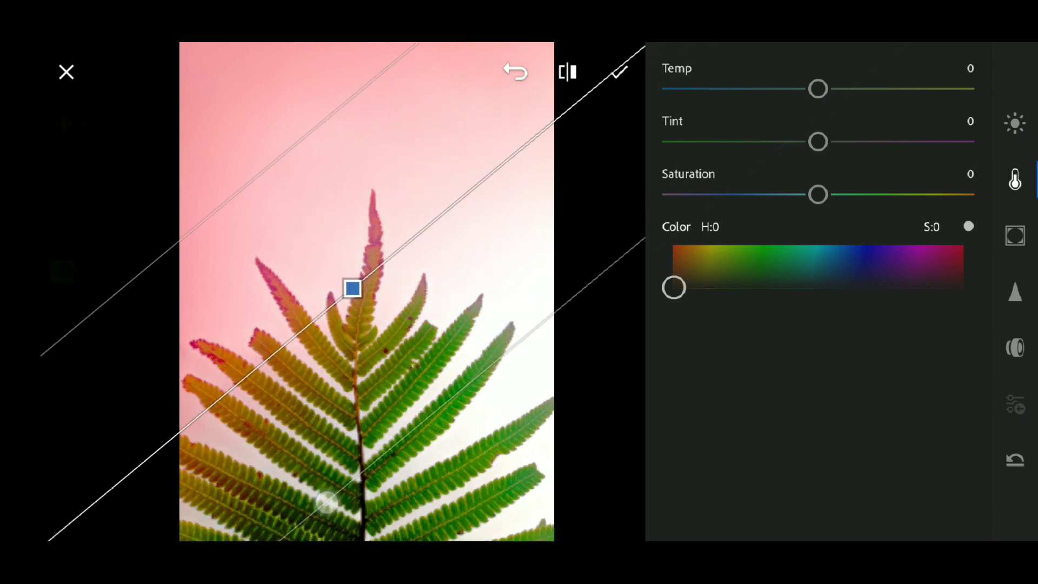
Step: Pick a cyan-blue tint at hue 190 for the sky gradient
{"action": "left_click_drag", "start_coordinate": [672, 287], "coordinate": [723, 245]}
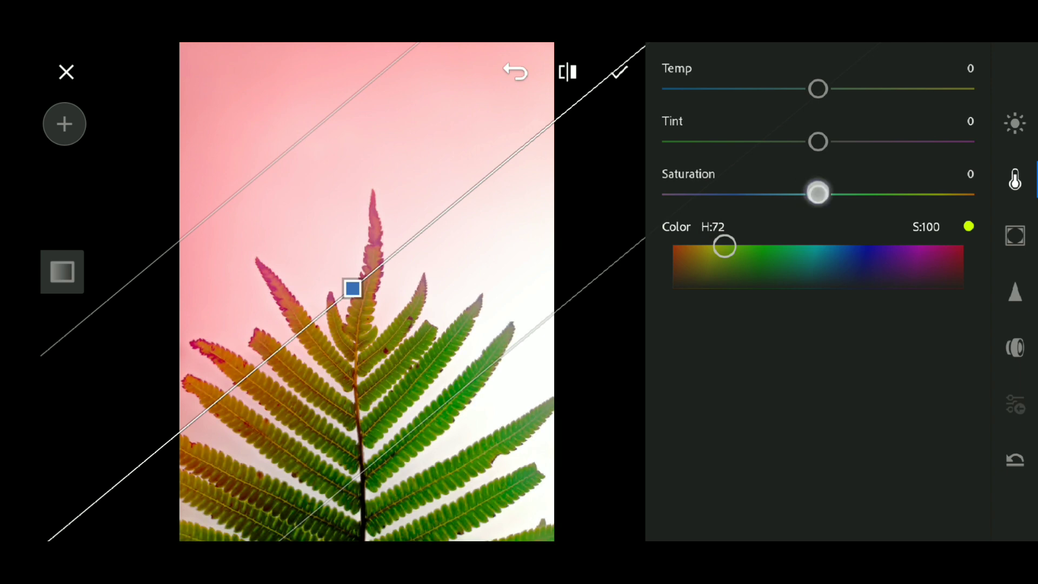
{"action": "left_click_drag", "start_coordinate": [726, 246], "coordinate": [818, 245]}
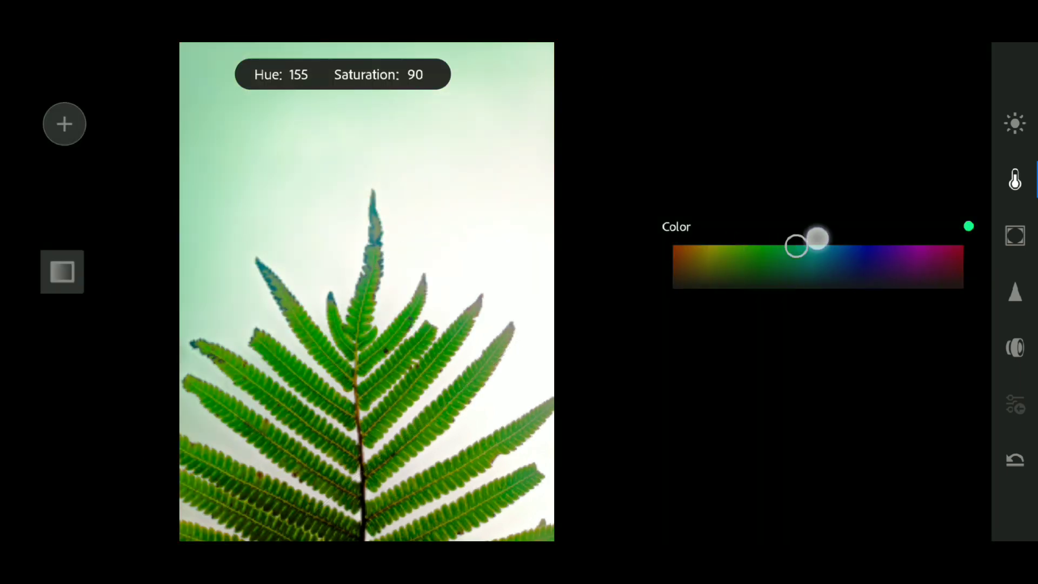
{"action": "left_click_drag", "start_coordinate": [796, 245], "coordinate": [826, 246]}
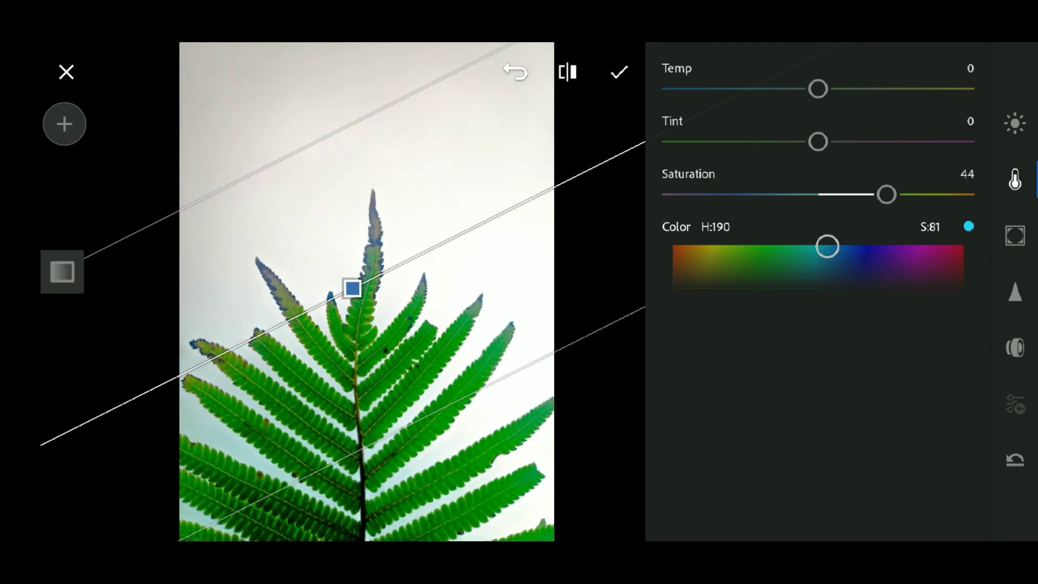
Step: Steepen and lower the gradient onto the fern, with saturation 62 and cooler temperature
{"action": "left_click_drag", "start_coordinate": [352, 288], "coordinate": [339, 312]}
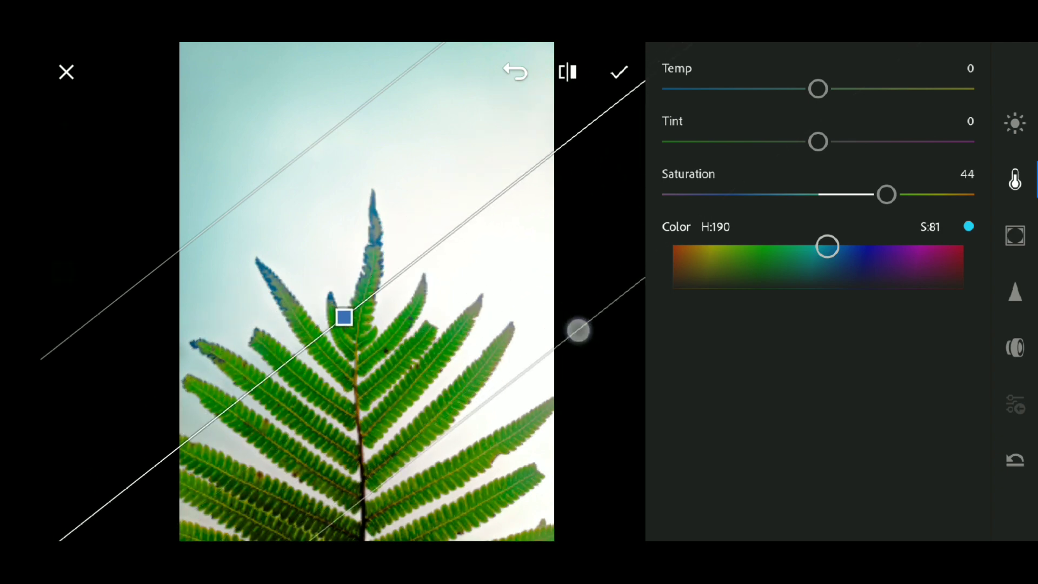
{"action": "left_click_drag", "start_coordinate": [580, 330], "coordinate": [199, 383]}
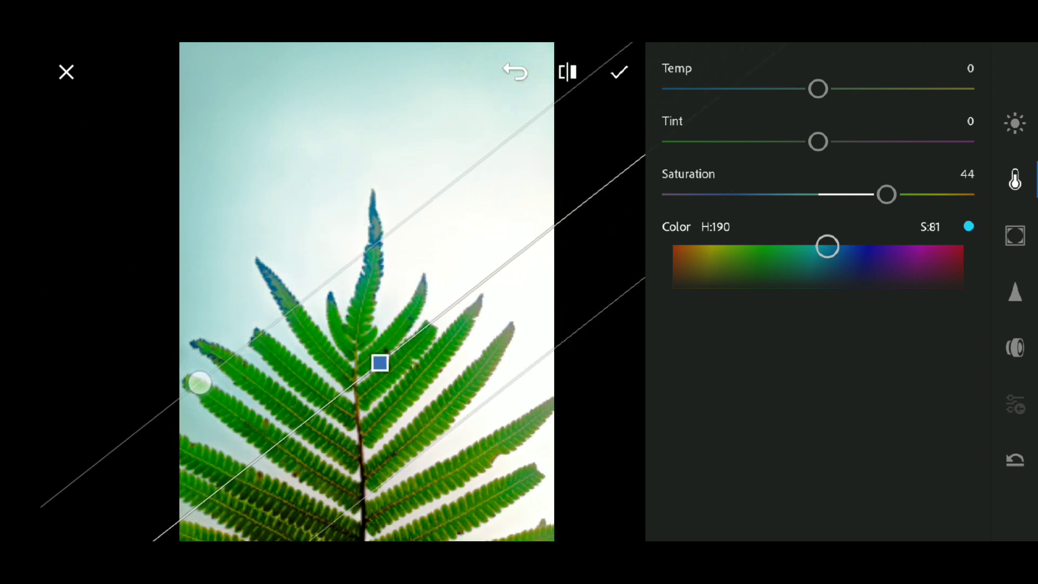
{"action": "left_click_drag", "start_coordinate": [886, 194], "coordinate": [894, 187]}
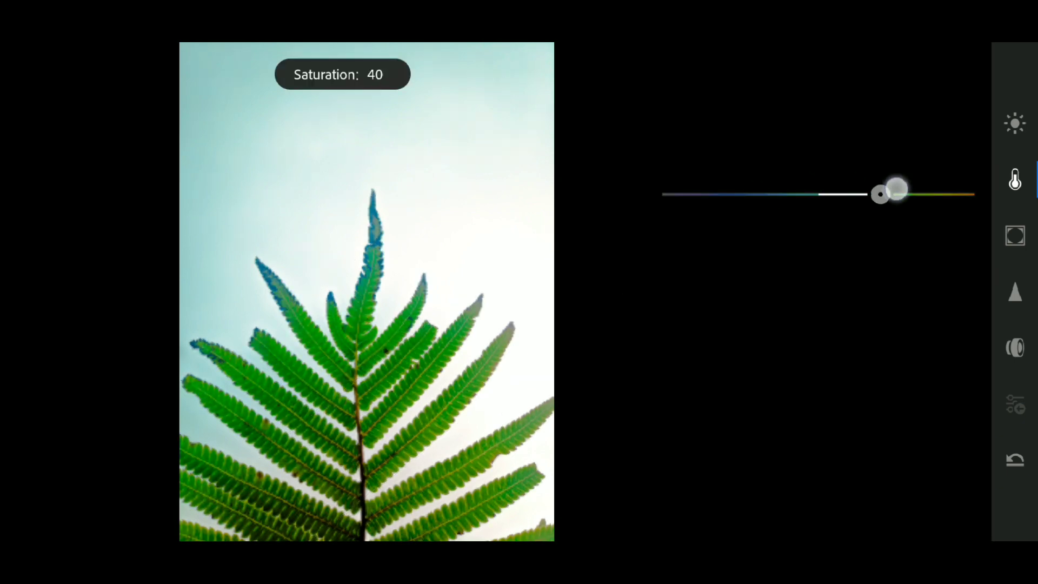
{"action": "left_click_drag", "start_coordinate": [879, 194], "coordinate": [913, 195]}
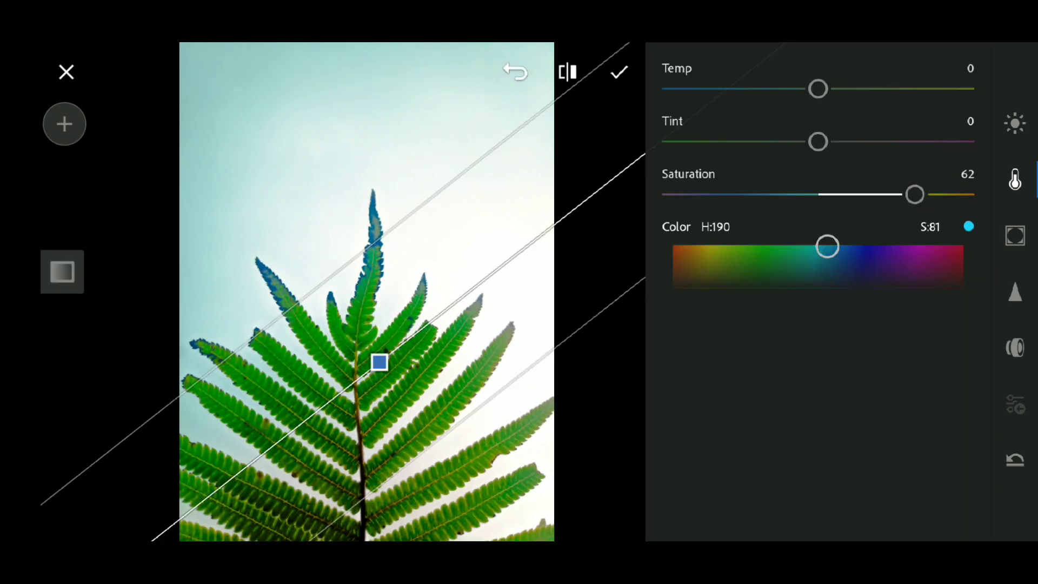
{"action": "left_click_drag", "start_coordinate": [817, 142], "coordinate": [798, 141]}
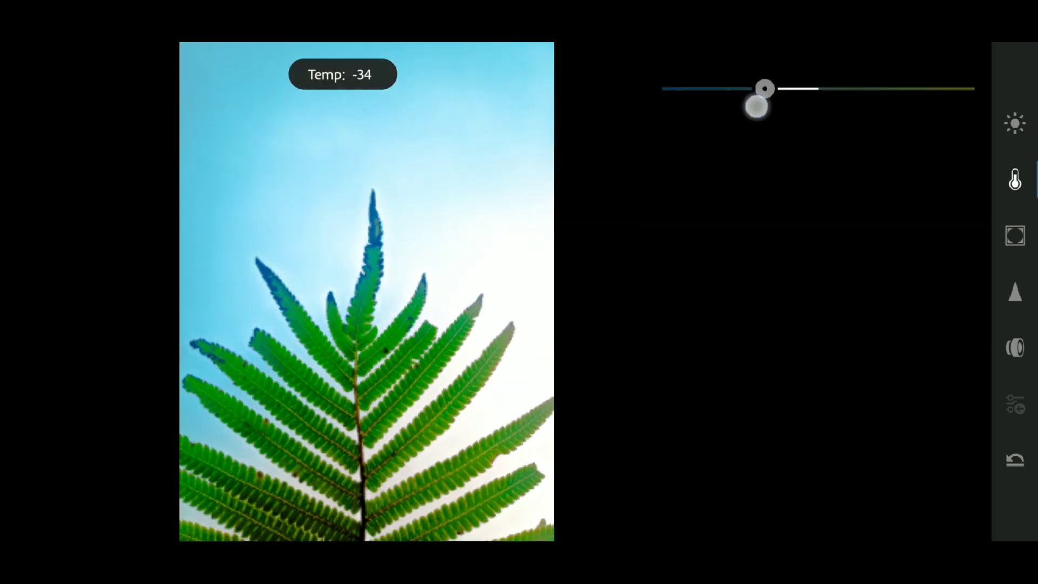
Step: Set the sky gradient to temp -20, tint -16 and contrast -33
{"action": "left_click_drag", "start_coordinate": [757, 100], "coordinate": [787, 94]}
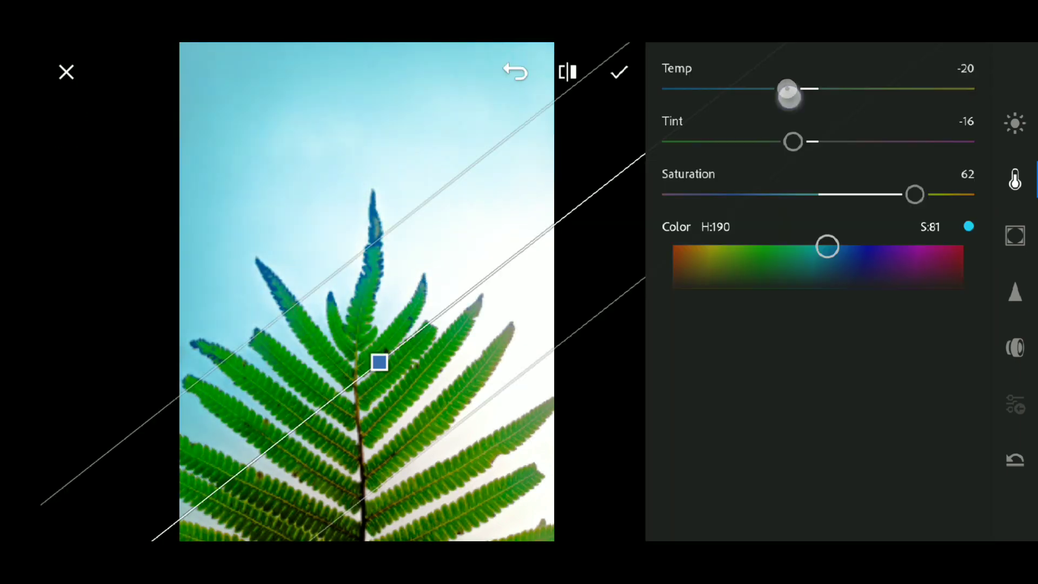
{"action": "left_click", "coordinate": [1015, 124]}
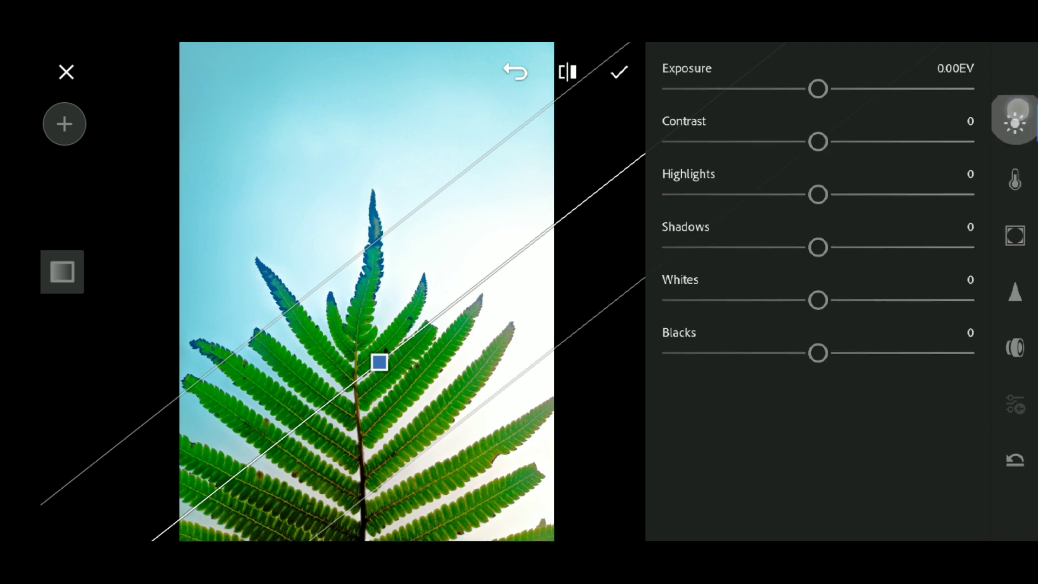
{"action": "left_click", "coordinate": [1015, 124]}
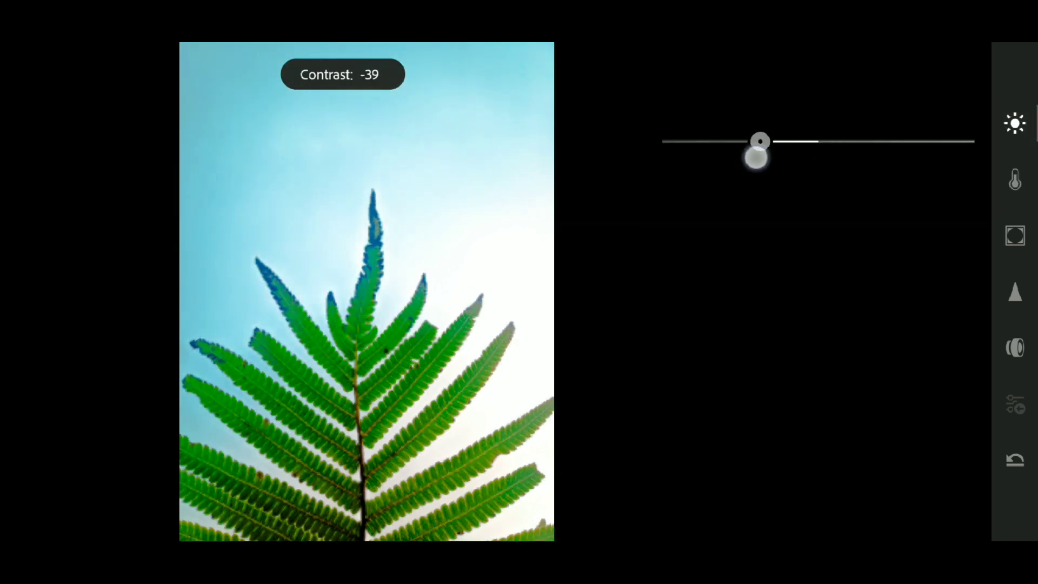
{"action": "left_click_drag", "start_coordinate": [760, 141], "coordinate": [854, 195]}
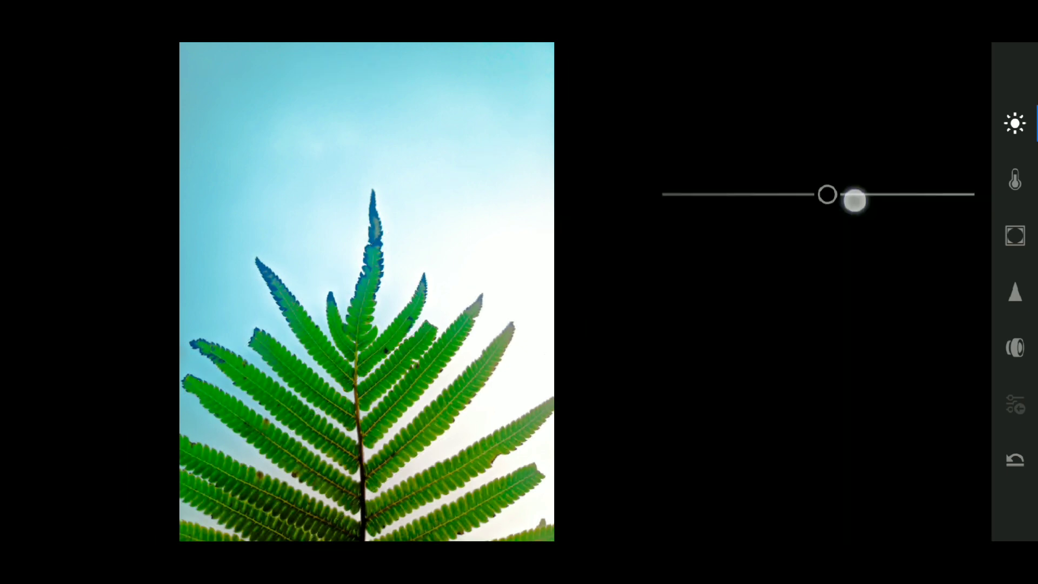
Step: Lower the gradient's highlights to -14, lift shadows to 3, drop blacks to about -31
{"action": "left_click_drag", "start_coordinate": [854, 200], "coordinate": [787, 205]}
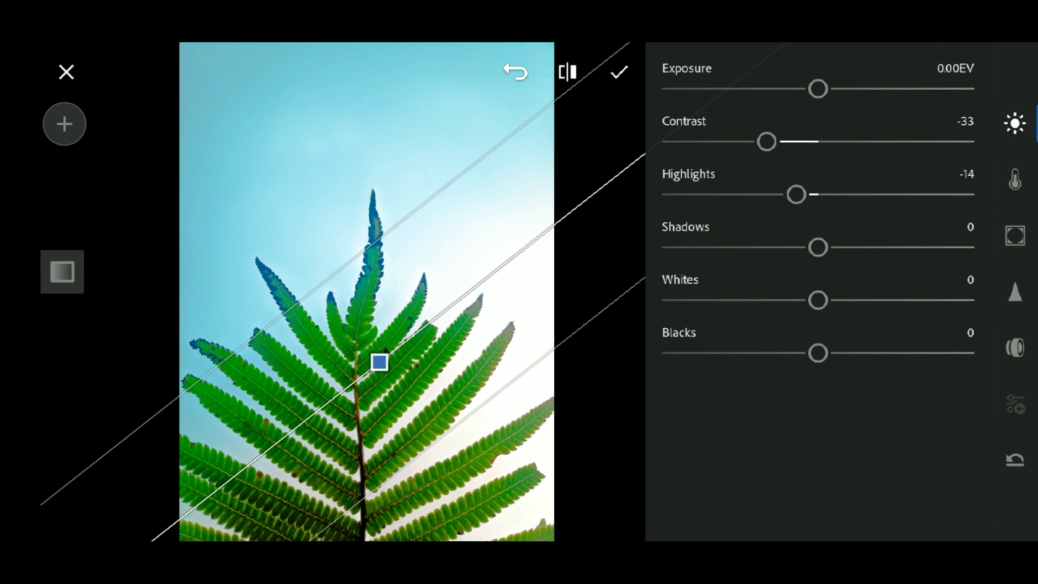
{"action": "left_click_drag", "start_coordinate": [817, 248], "coordinate": [860, 247]}
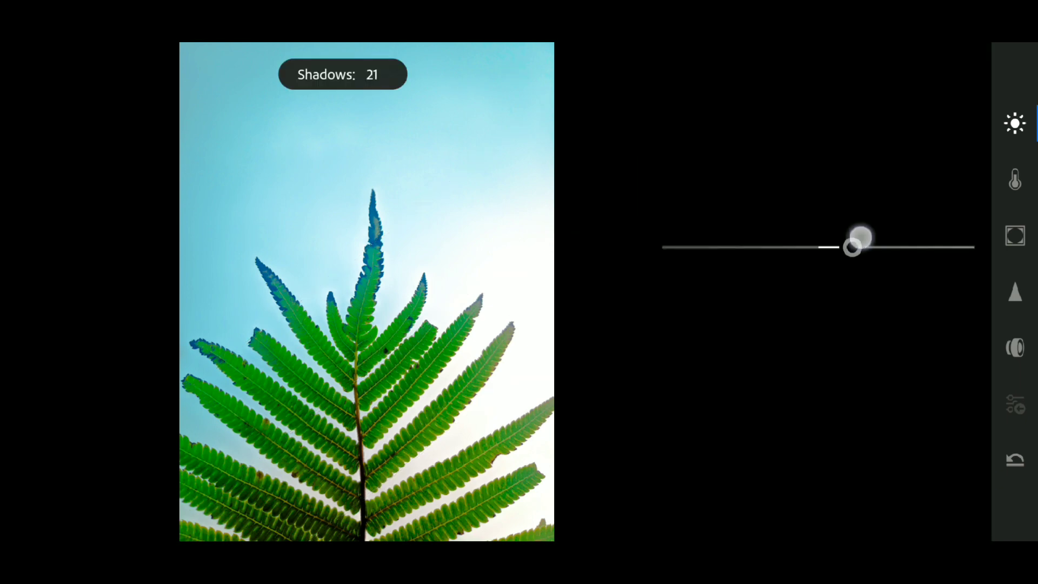
{"action": "left_click_drag", "start_coordinate": [861, 247], "coordinate": [821, 247]}
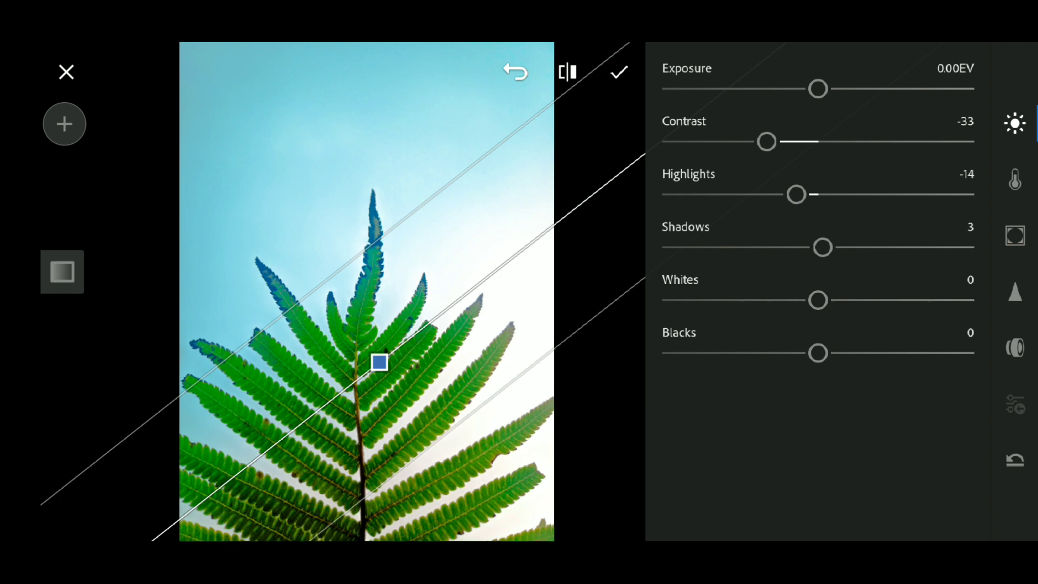
{"action": "left_click_drag", "start_coordinate": [818, 300], "coordinate": [810, 300]}
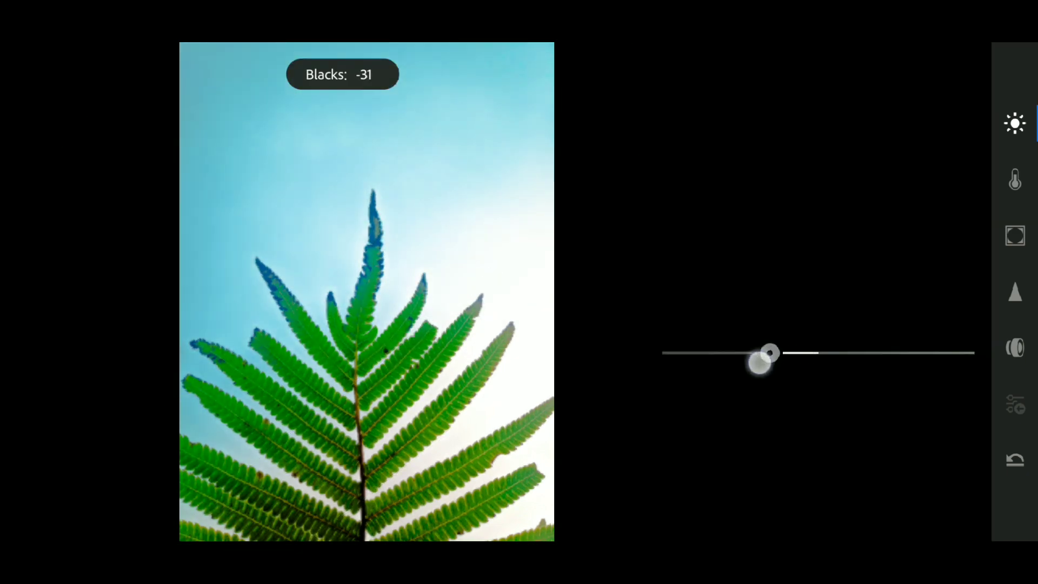
{"action": "left_click_drag", "start_coordinate": [767, 354], "coordinate": [797, 353]}
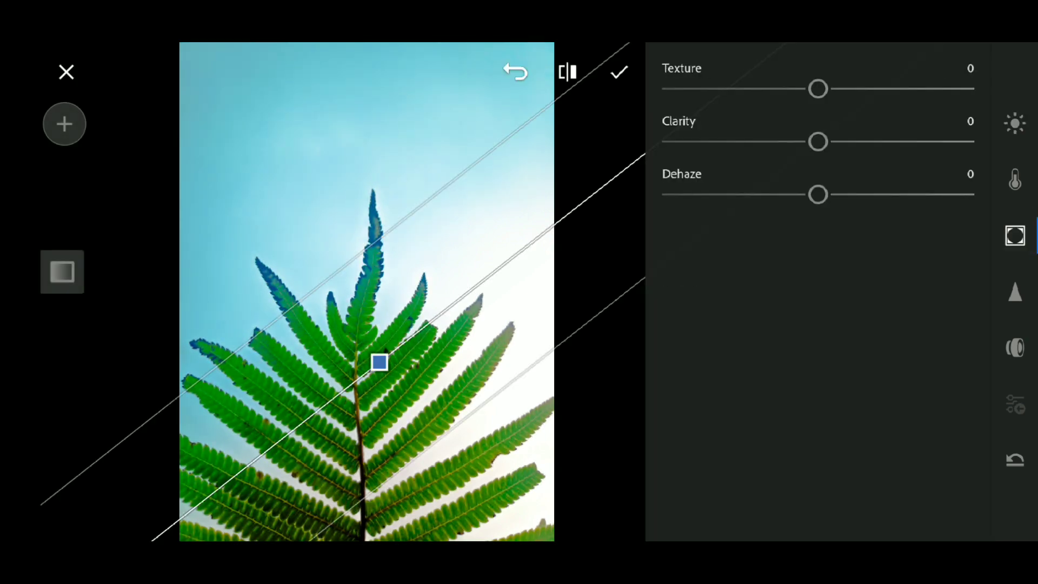
Step: Nudge the sky gradient's Dehaze slider up slightly
{"action": "left_click_drag", "start_coordinate": [817, 194], "coordinate": [831, 194]}
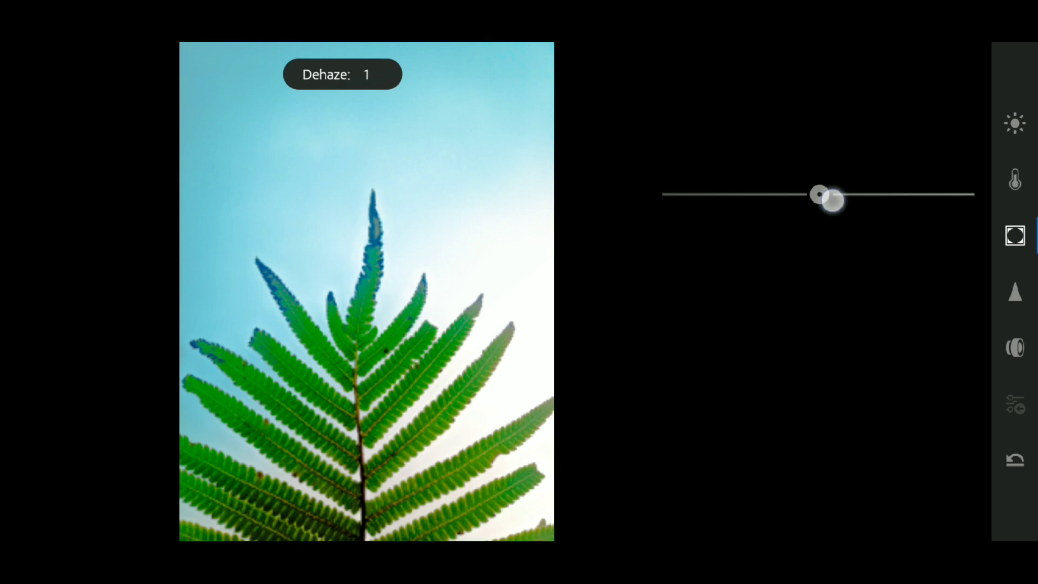
{"action": "left_click_drag", "start_coordinate": [827, 195], "coordinate": [823, 195]}
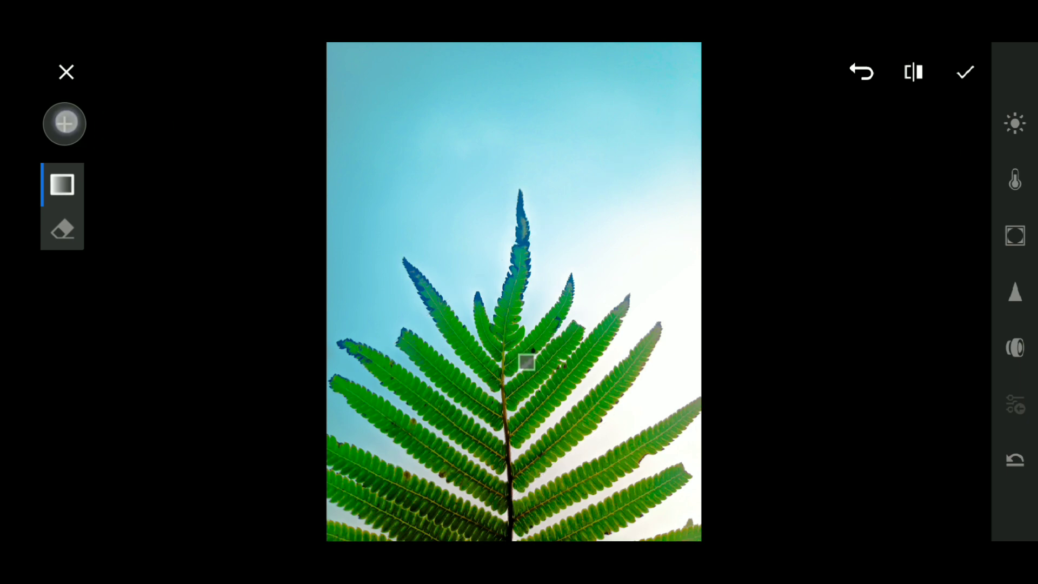
Step: Add a second graduated filter and angle it diagonally over the fern's lower-right side
{"action": "left_click", "coordinate": [64, 123]}
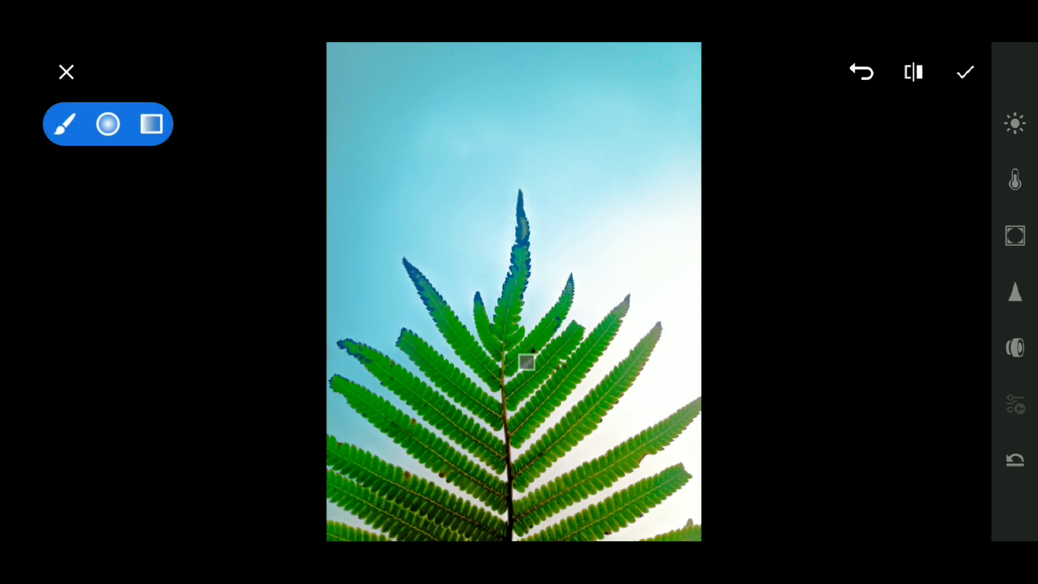
{"action": "left_click", "coordinate": [152, 125]}
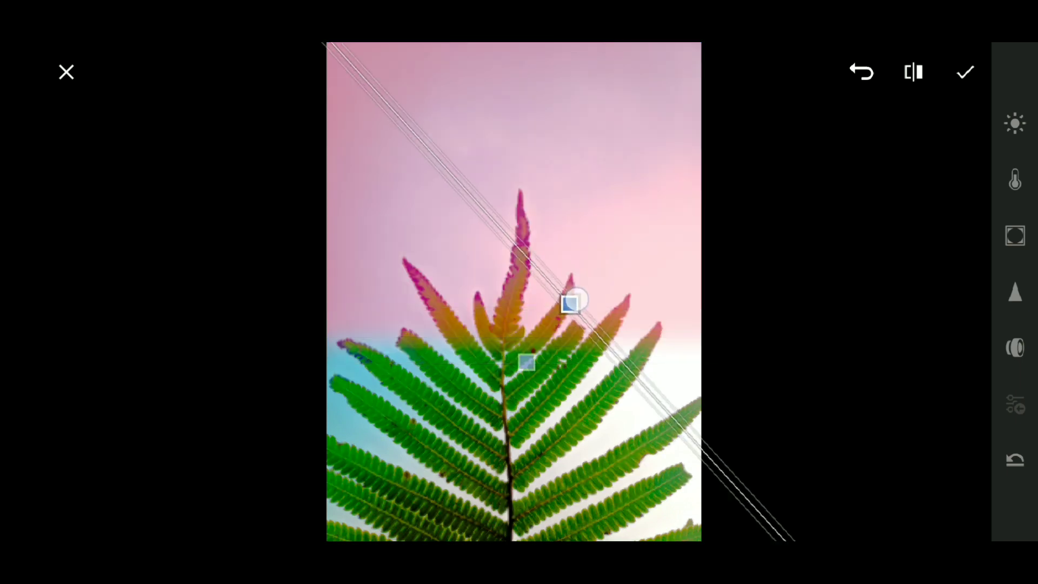
{"action": "left_click_drag", "start_coordinate": [572, 302], "coordinate": [566, 285]}
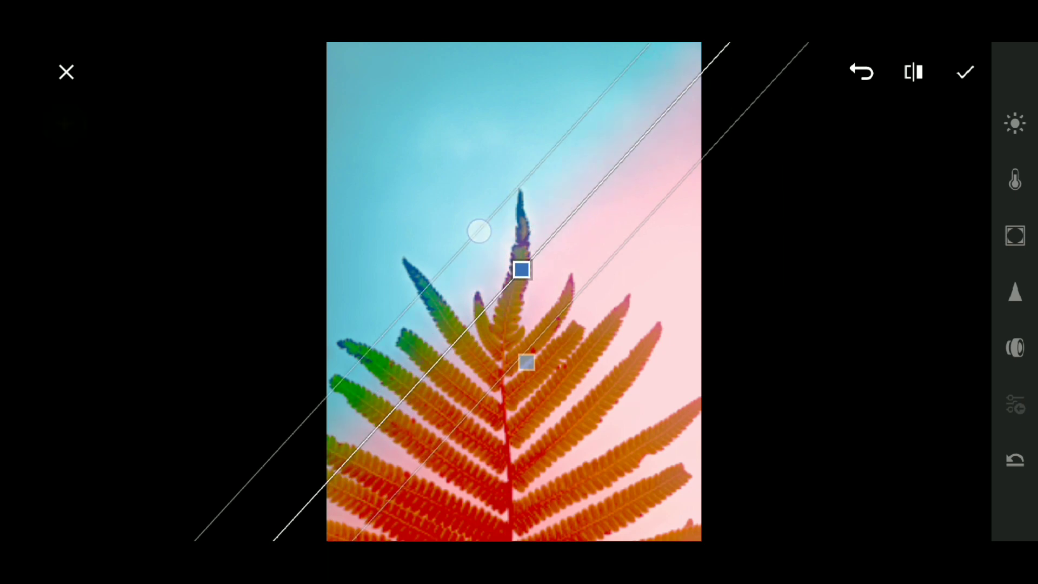
{"action": "left_click_drag", "start_coordinate": [478, 231], "coordinate": [696, 230]}
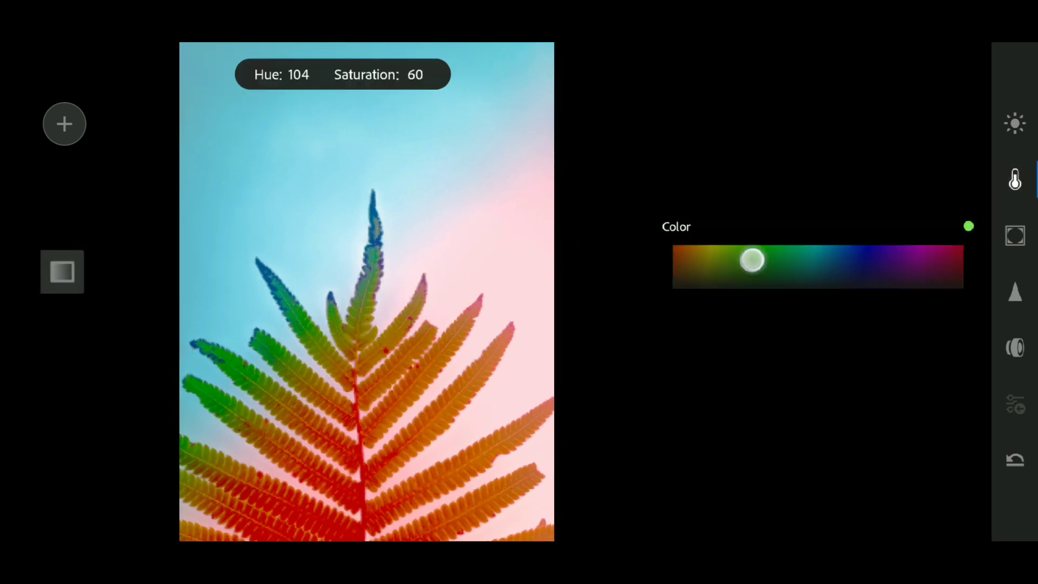
Step: Tint the second graduated filter pink at hue 307 with saturation 54
{"action": "left_click_drag", "start_coordinate": [751, 260], "coordinate": [927, 267]}
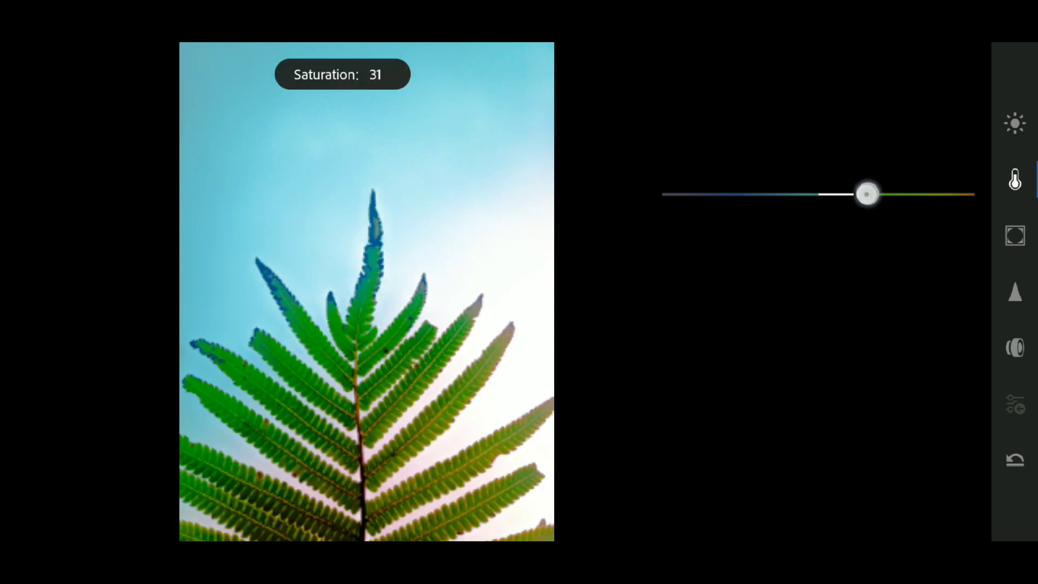
{"action": "left_click_drag", "start_coordinate": [867, 194], "coordinate": [902, 202]}
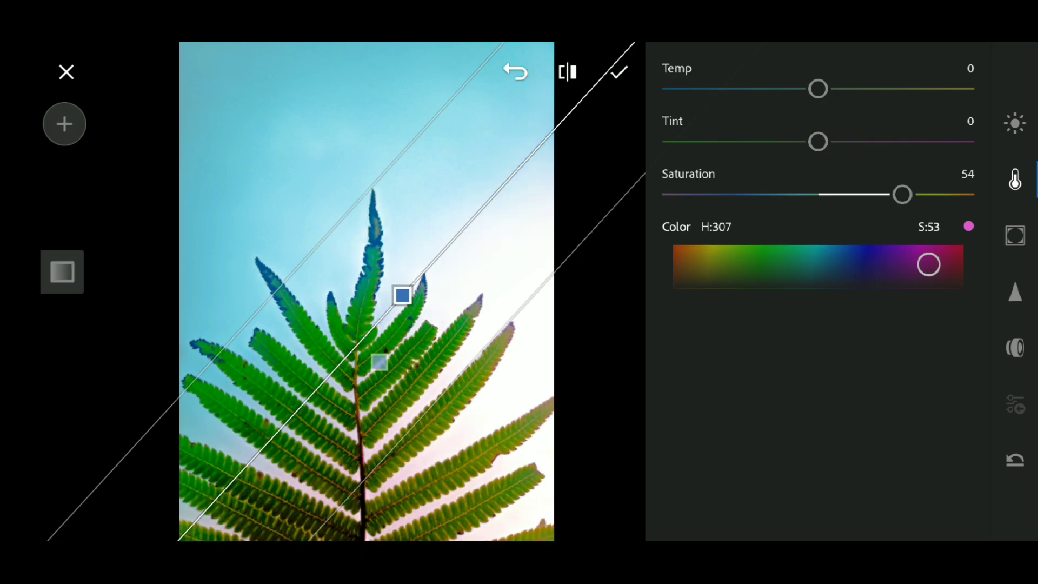
{"action": "left_click", "coordinate": [1015, 124]}
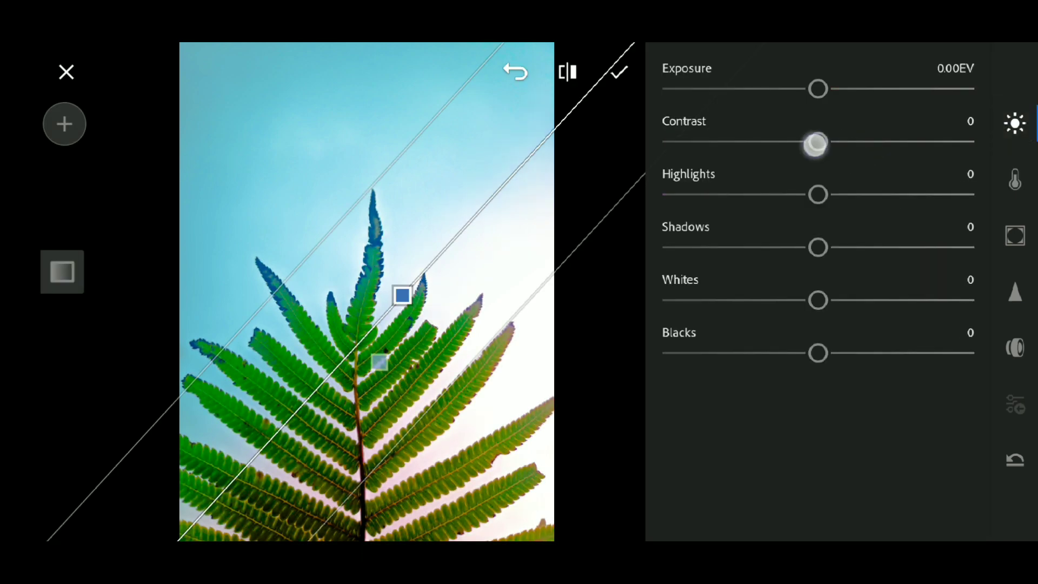
Step: Set the filter's contrast -36, highlights -52, shadows -15, whites -6, and raise blacks to 44
{"action": "left_click_drag", "start_coordinate": [817, 141], "coordinate": [761, 141]}
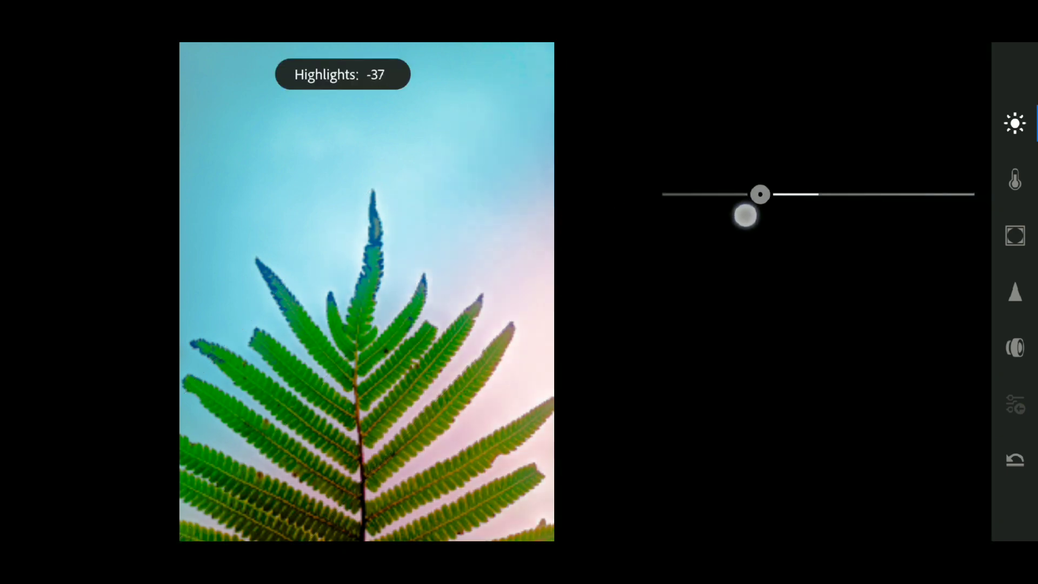
{"action": "left_click_drag", "start_coordinate": [759, 194], "coordinate": [737, 194]}
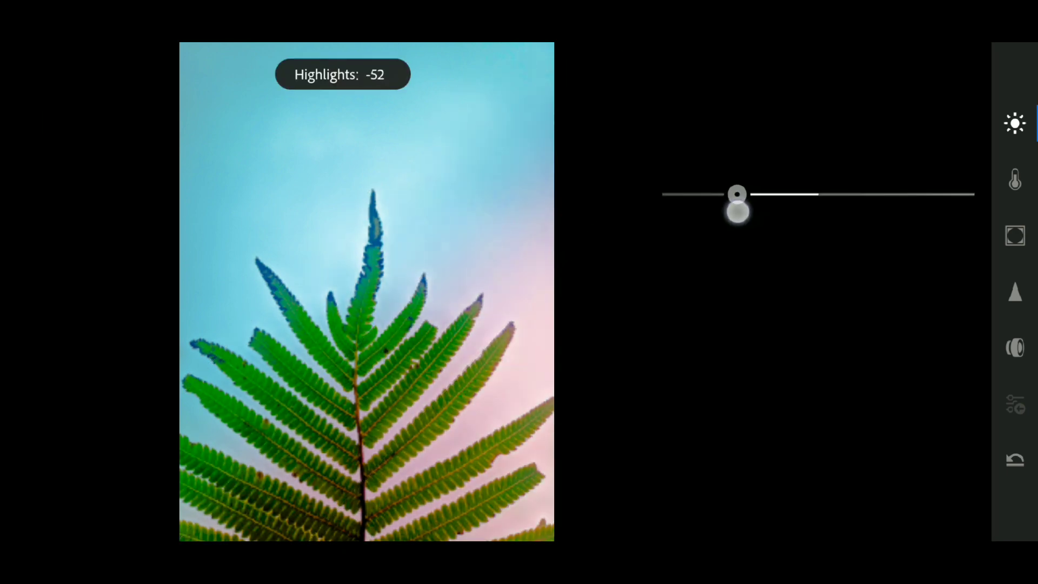
{"action": "left_click_drag", "start_coordinate": [737, 210], "coordinate": [811, 247]}
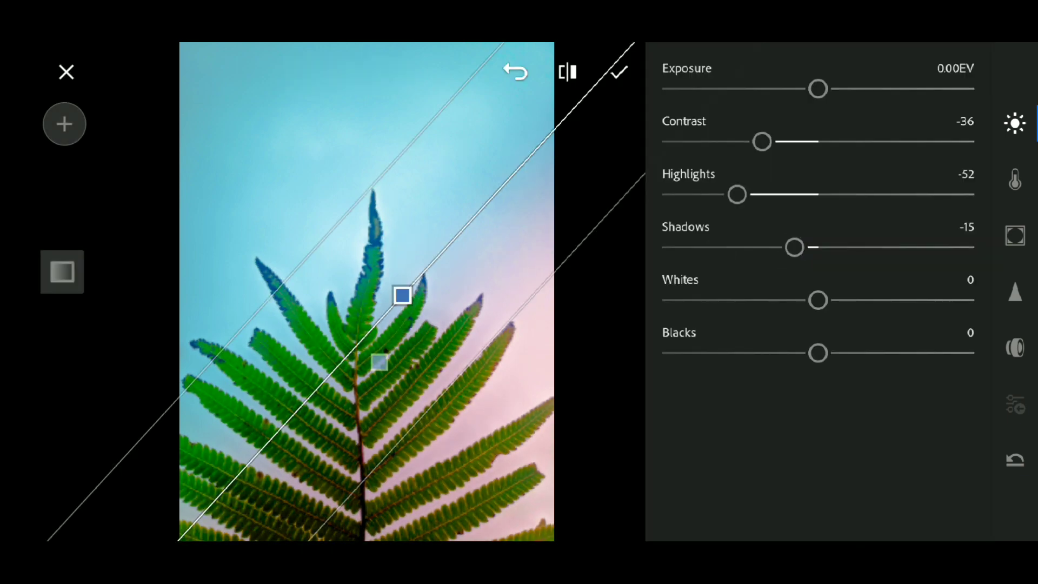
{"action": "left_click_drag", "start_coordinate": [817, 300], "coordinate": [804, 300]}
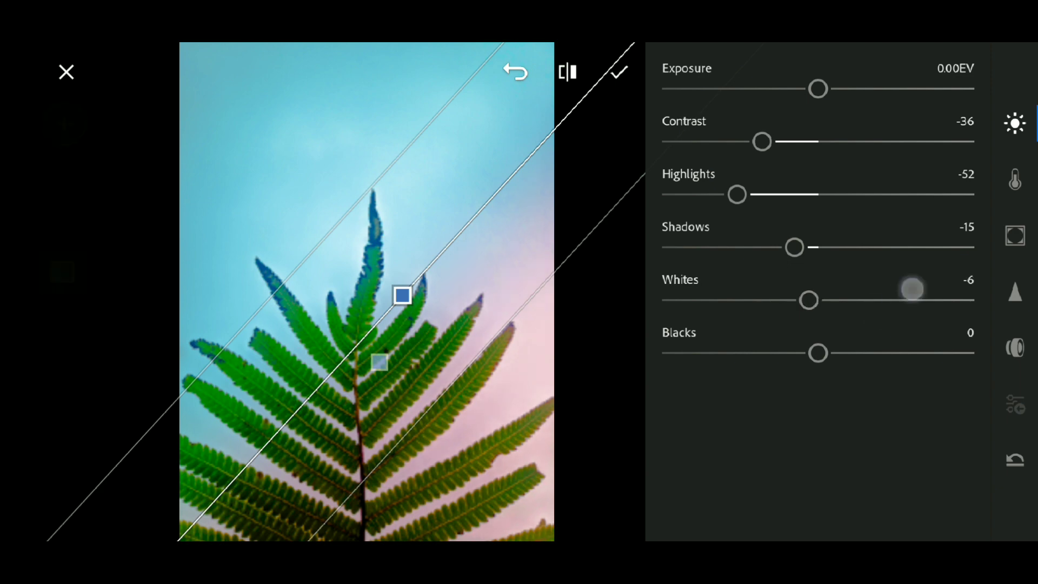
{"action": "left_click_drag", "start_coordinate": [817, 353], "coordinate": [735, 353]}
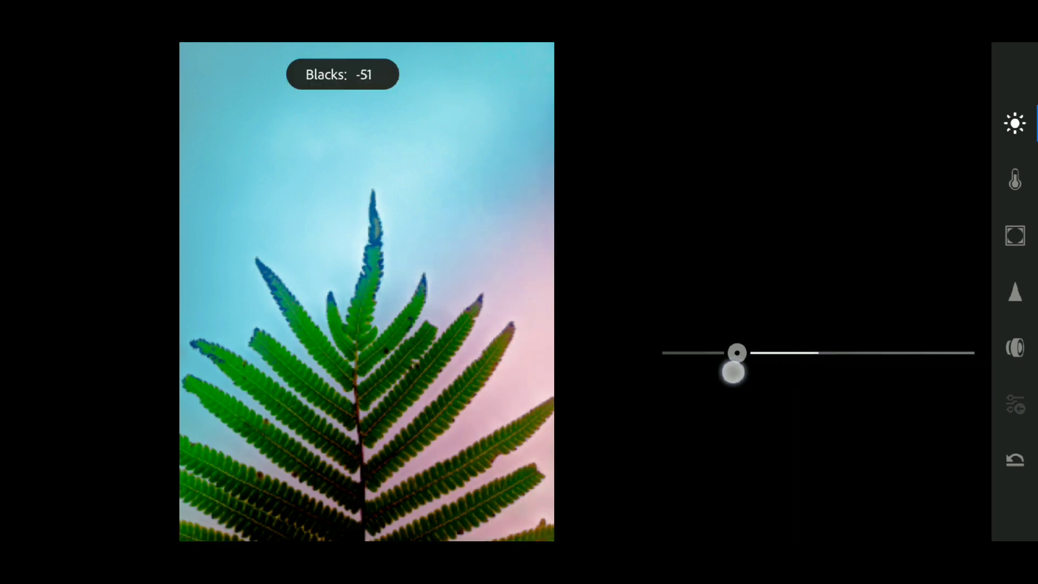
{"action": "left_click_drag", "start_coordinate": [737, 369], "coordinate": [887, 368]}
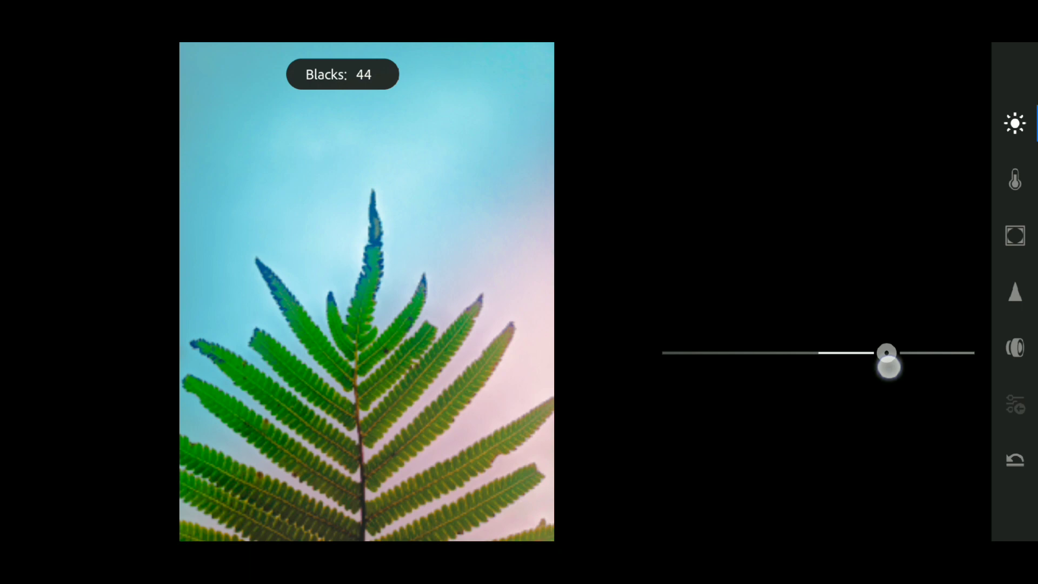
{"action": "left_click_drag", "start_coordinate": [887, 360], "coordinate": [858, 353]}
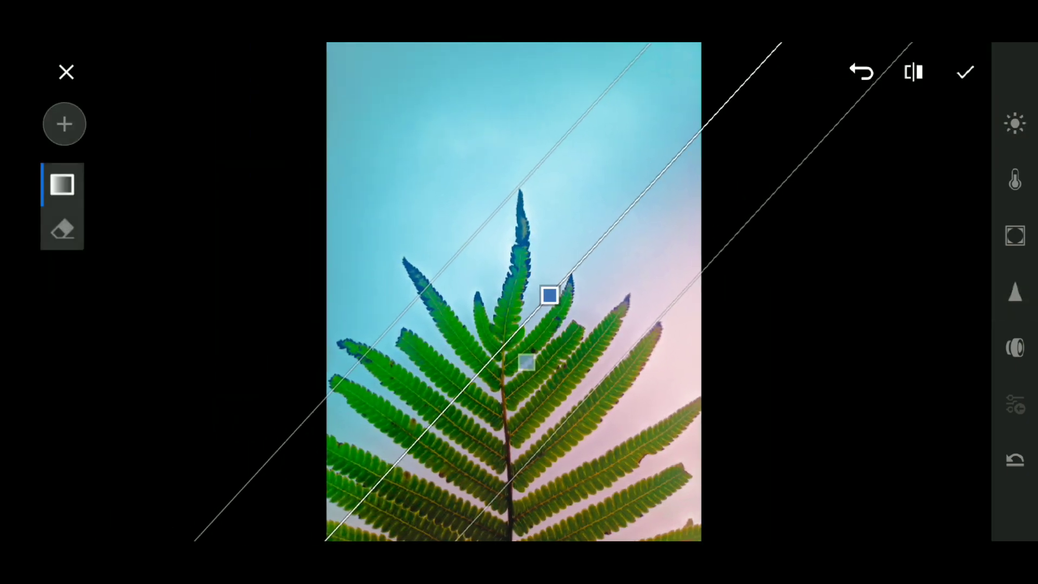
Step: Exit Selective edits and raise the whole photo's blacks to 21
{"action": "left_click", "coordinate": [965, 71]}
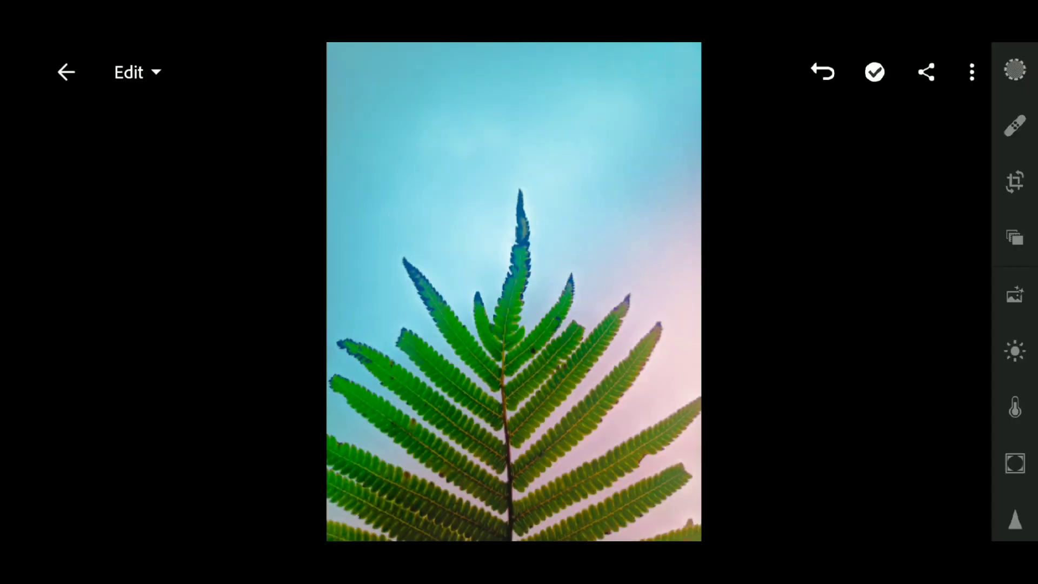
{"action": "left_click", "coordinate": [1014, 351]}
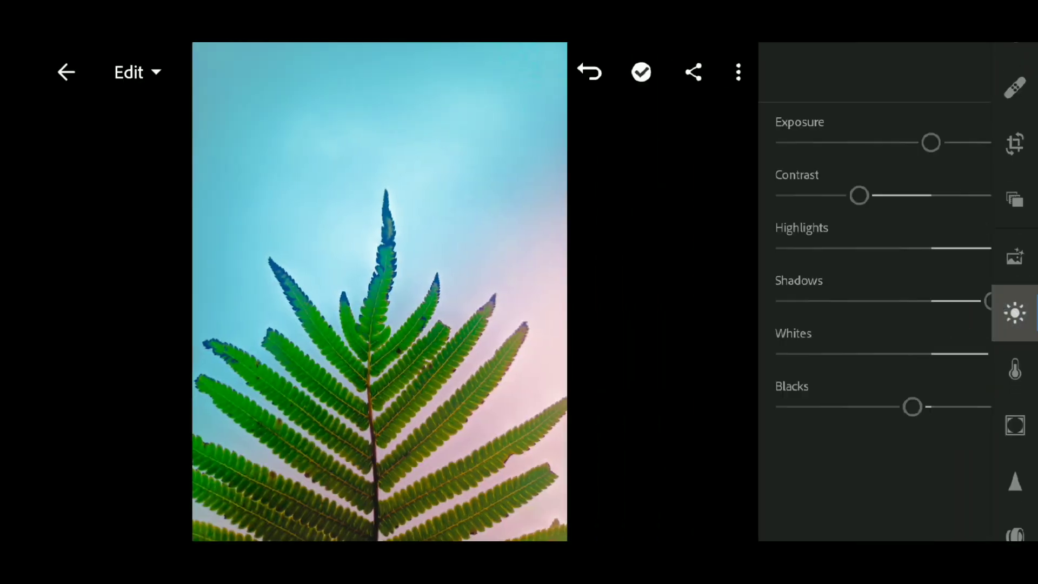
{"action": "left_click_drag", "start_coordinate": [912, 406], "coordinate": [871, 406]}
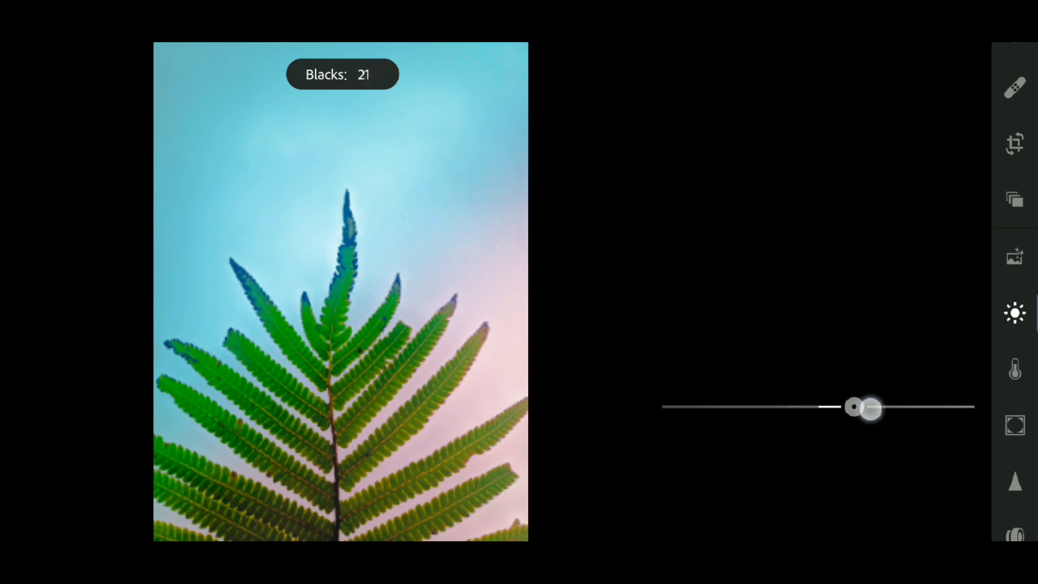
{"action": "left_click_drag", "start_coordinate": [867, 406], "coordinate": [901, 406]}
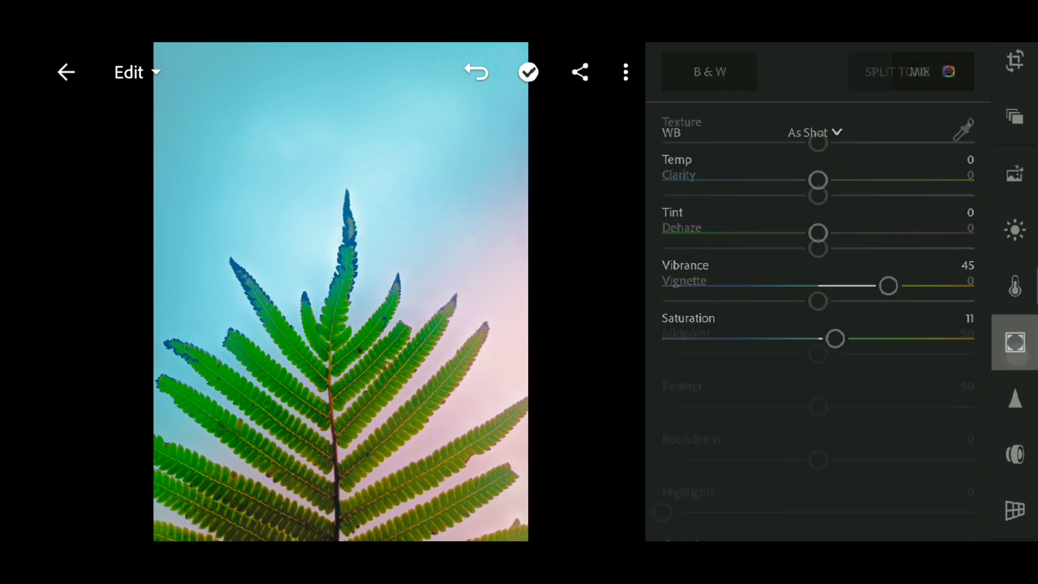
Step: Set the whole photo's Dehaze to 28 in the Effects panel
{"action": "left_click", "coordinate": [1015, 342]}
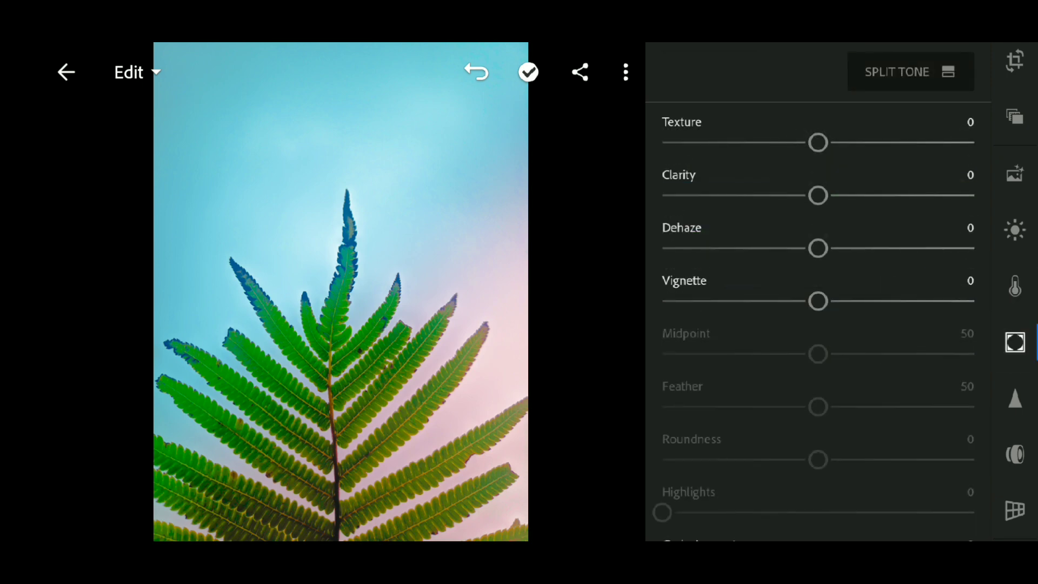
{"action": "left_click_drag", "start_coordinate": [818, 248], "coordinate": [894, 248]}
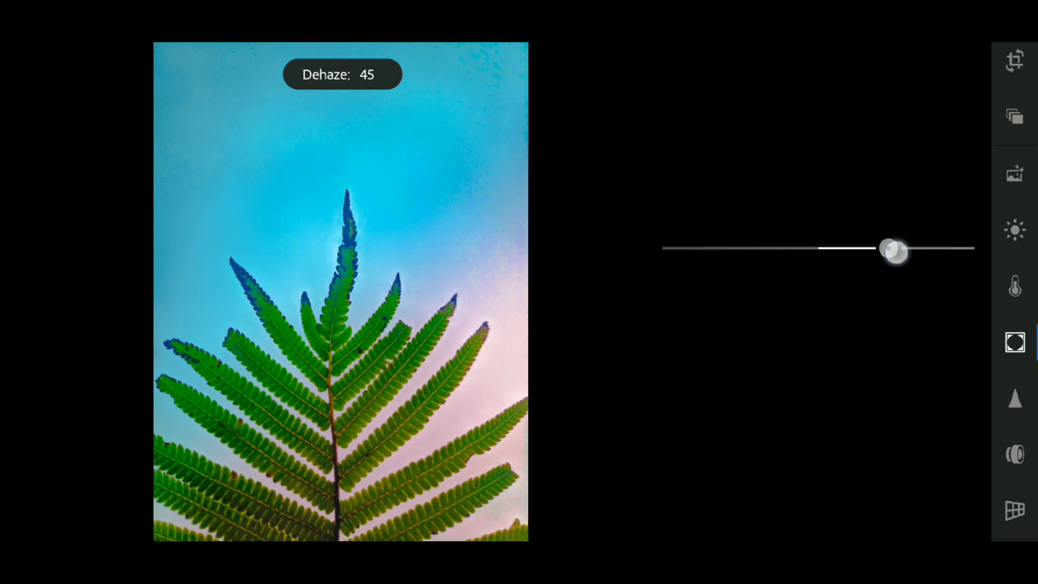
{"action": "left_click_drag", "start_coordinate": [893, 250], "coordinate": [892, 248]}
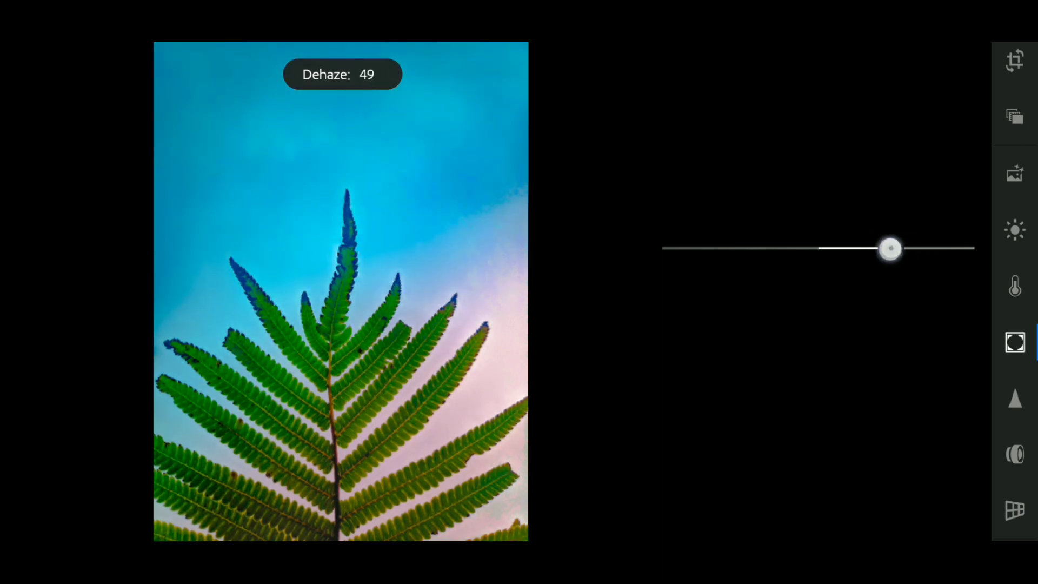
{"action": "left_click_drag", "start_coordinate": [891, 249], "coordinate": [862, 248]}
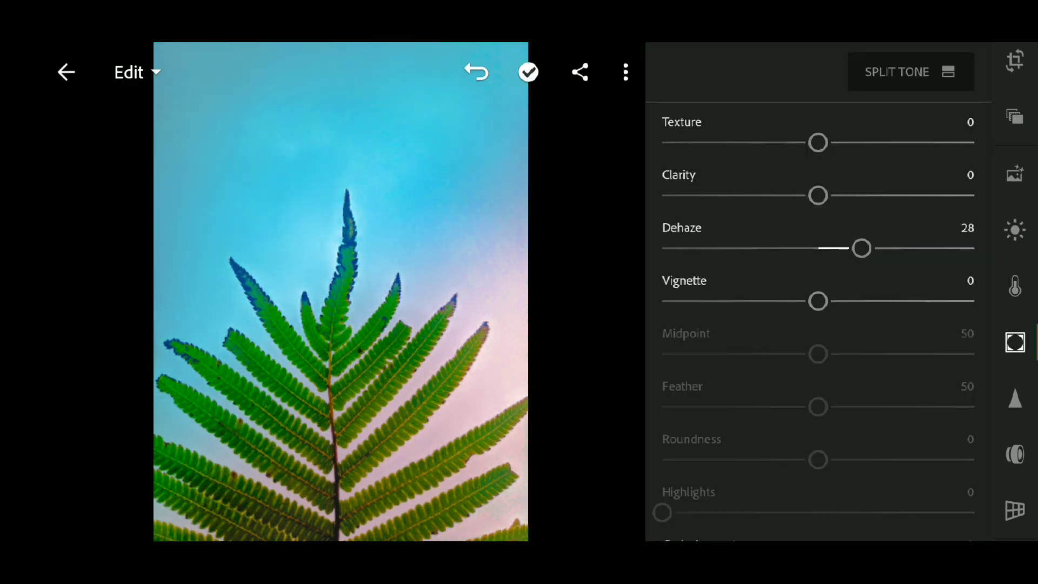